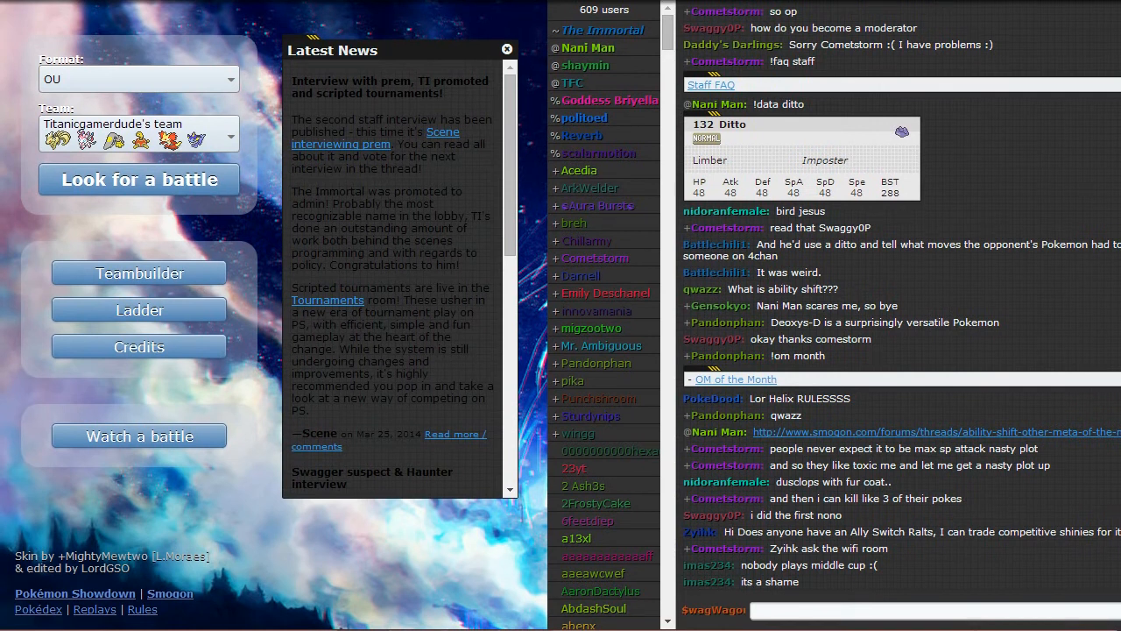
mouse_move(256, 281)
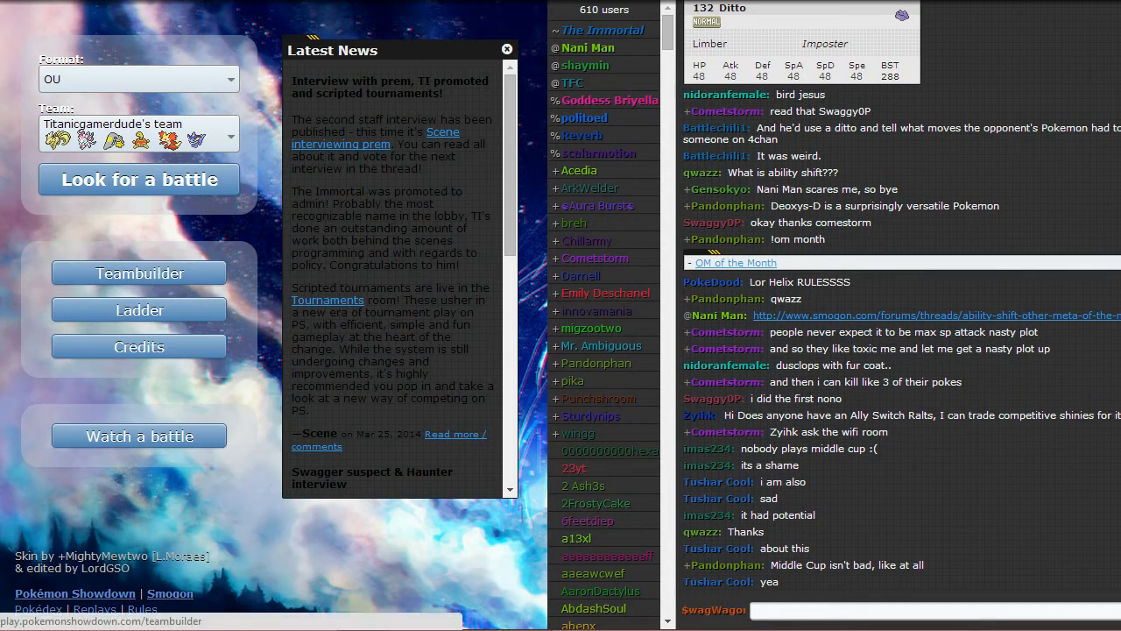
Step: Review the borrowed team's sets — Mawile, Shuckle and Delphox — then return to the lobby
click(138, 273)
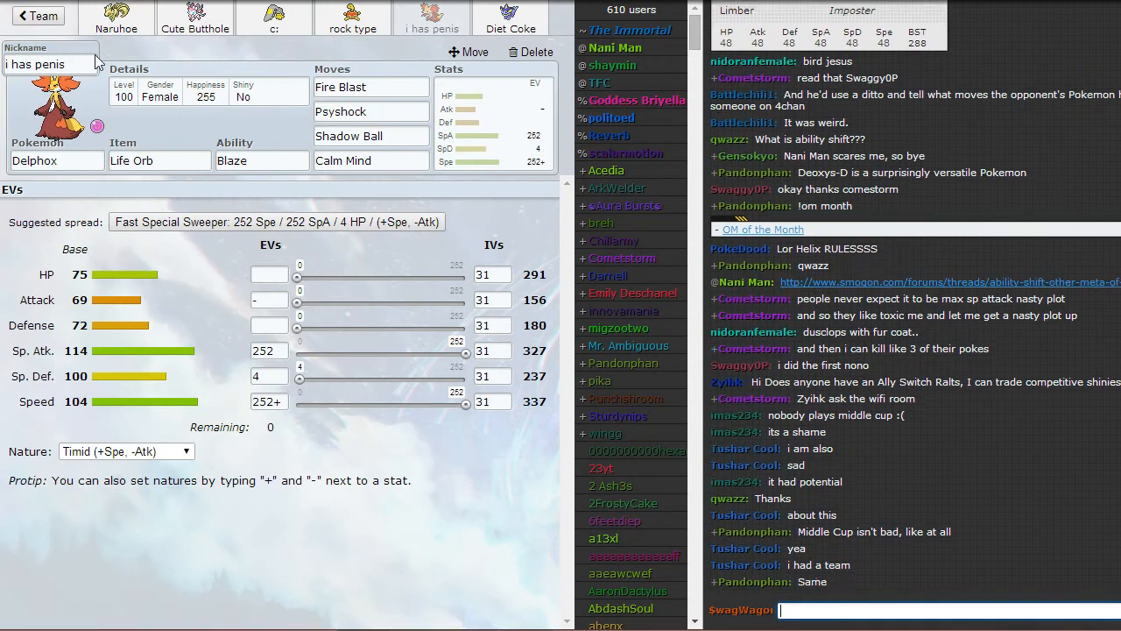
click(194, 18)
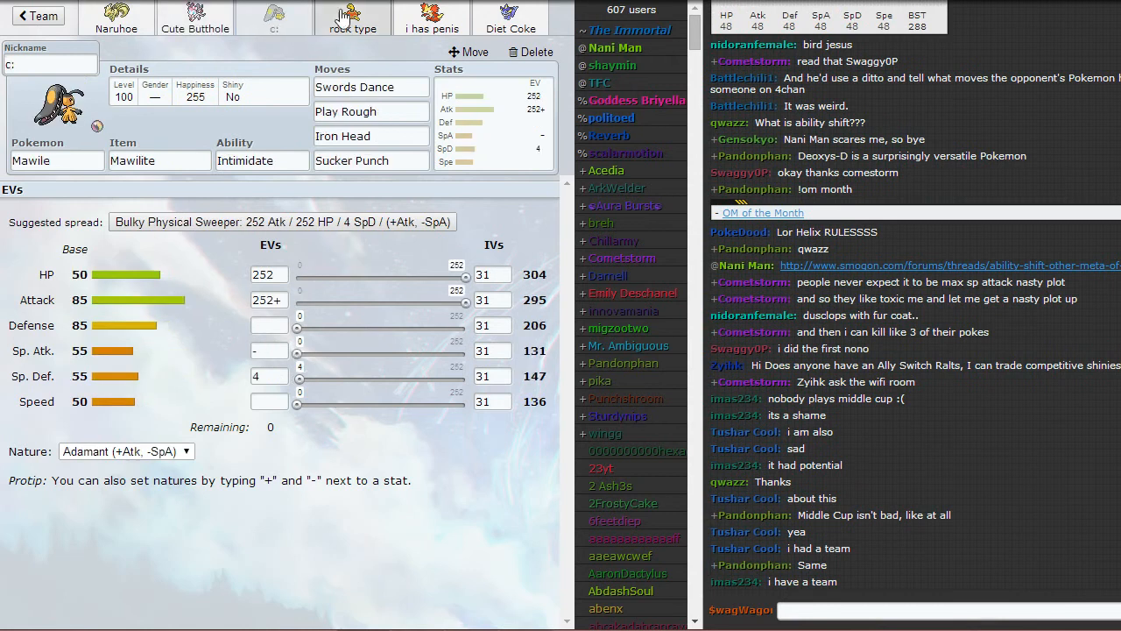
click(352, 18)
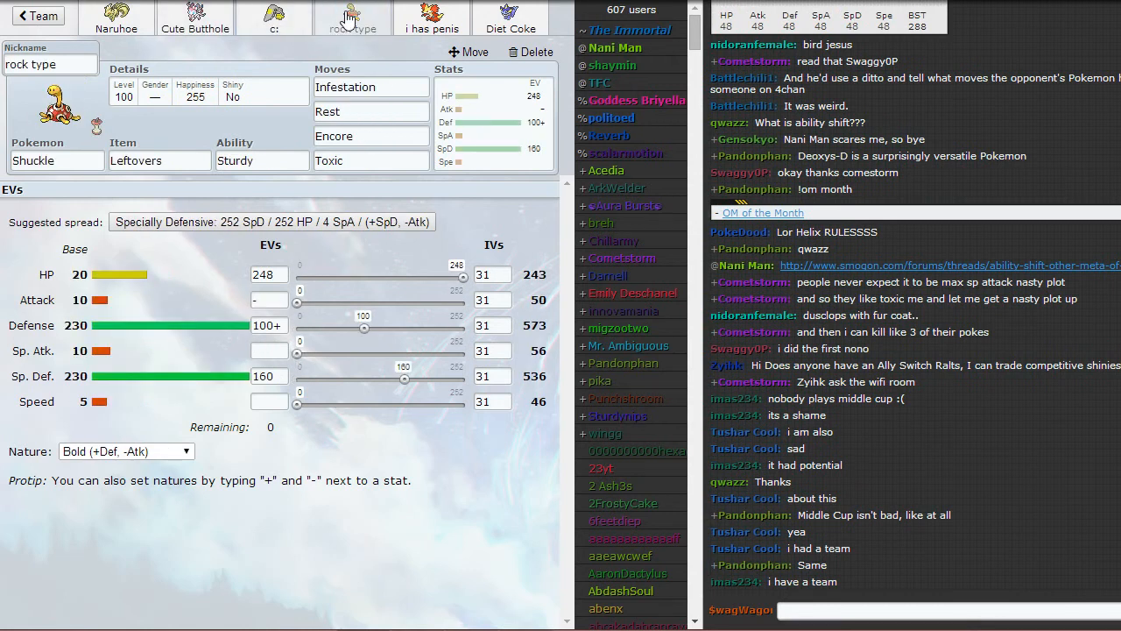
click(431, 21)
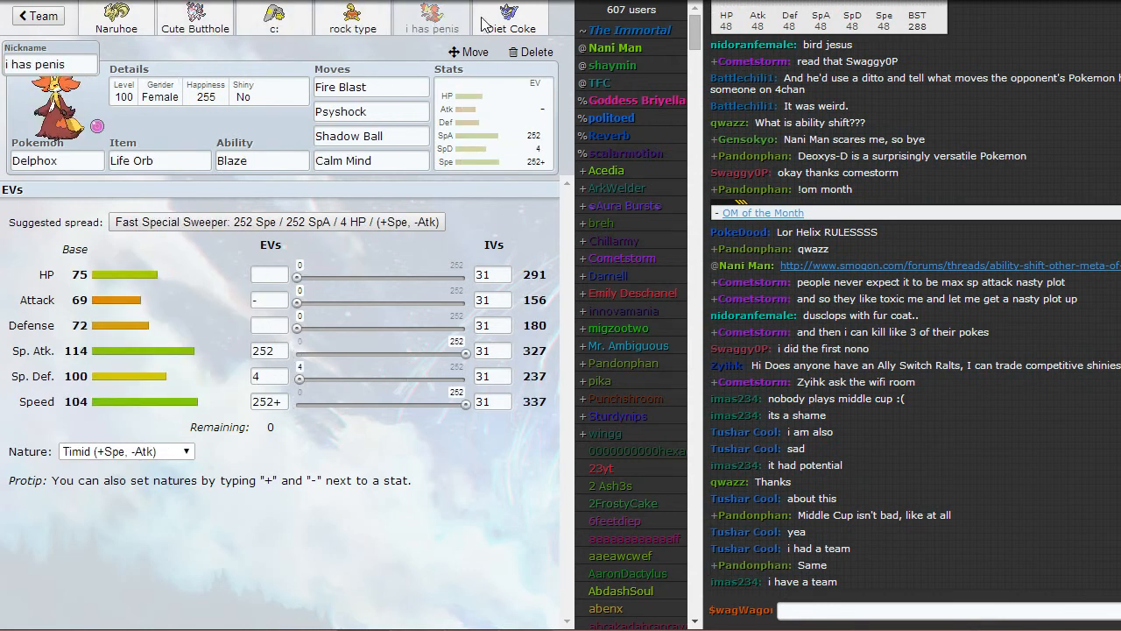
click(510, 17)
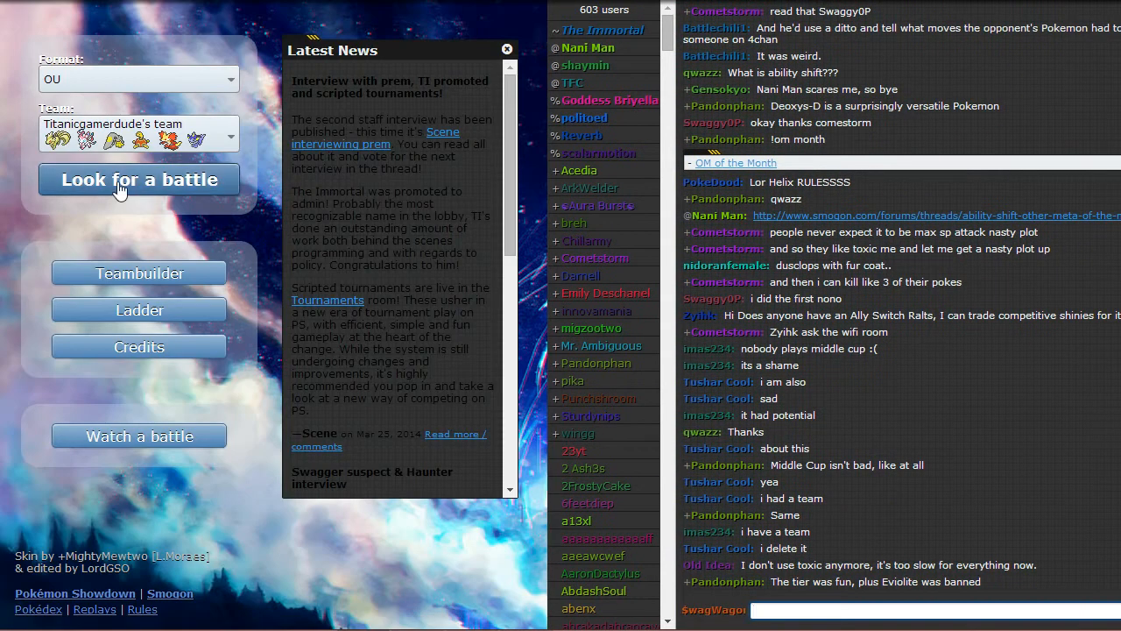
Step: Start a rated OU battle search and lead with Sylveon in team preview
click(138, 178)
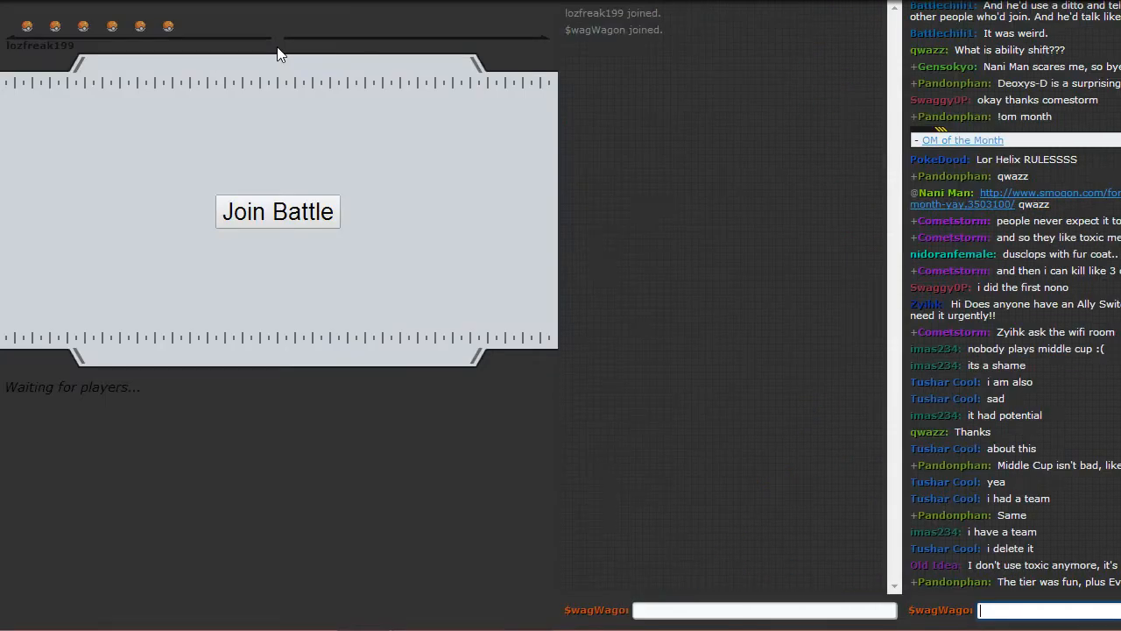
click(277, 210)
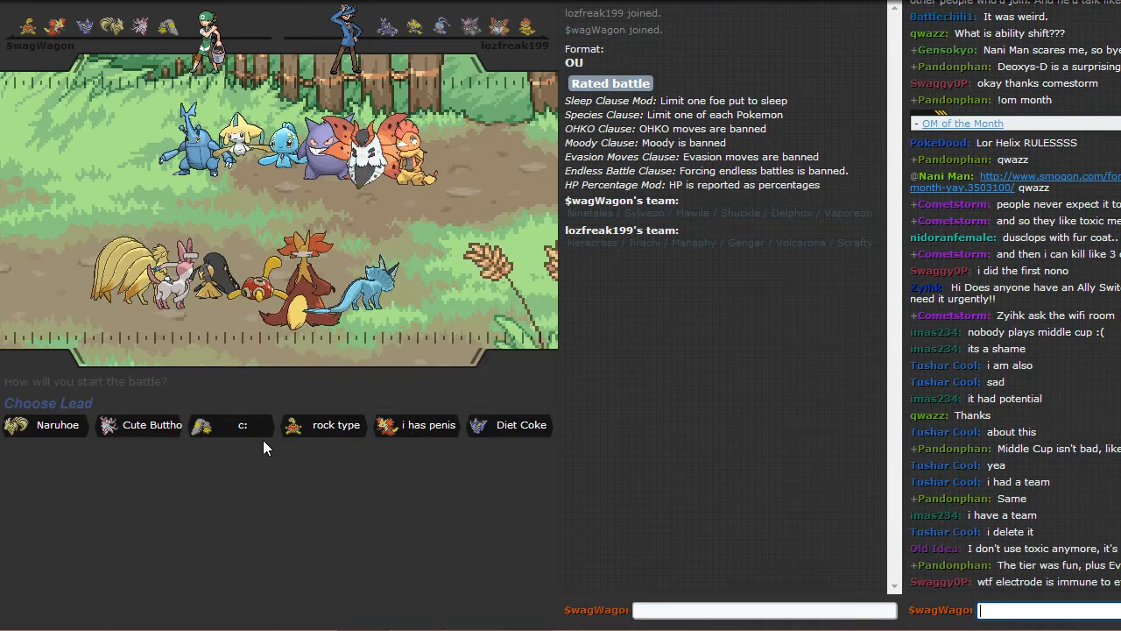
mouse_move(485, 434)
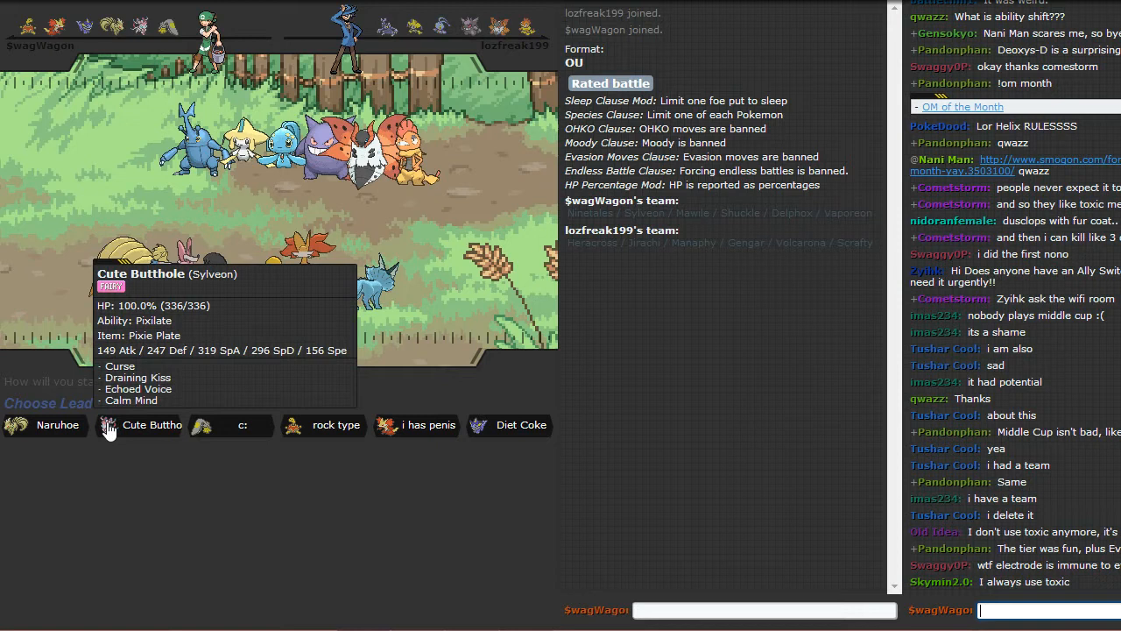
mouse_move(58, 426)
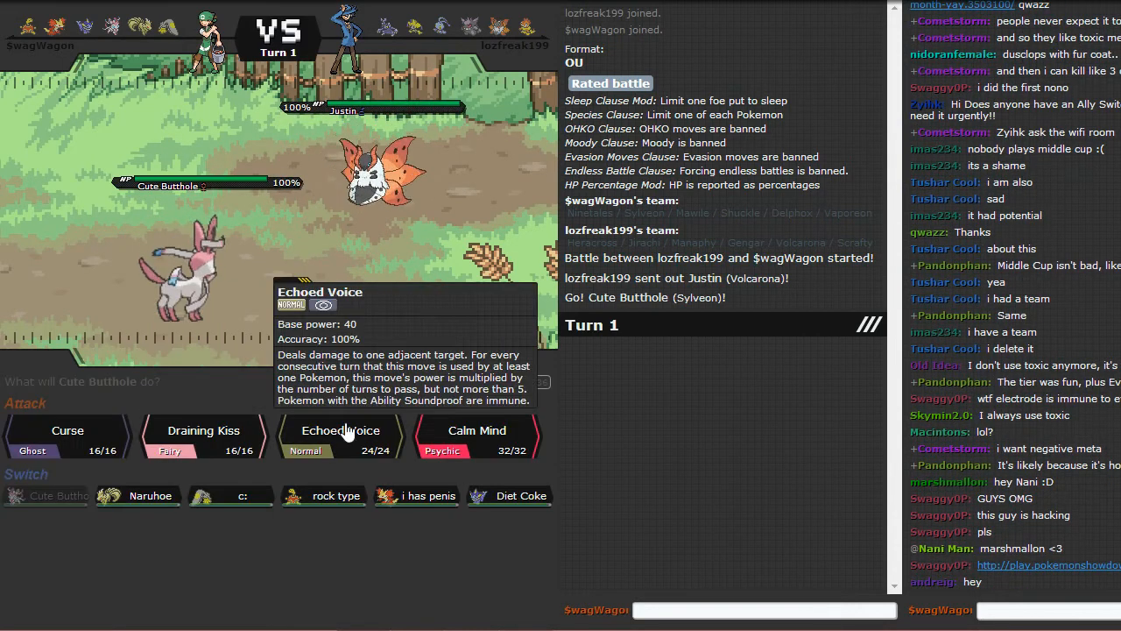
Step: Attack the boosting Volcarona with Echoed Voice every turn until Sylveon faints
click(339, 431)
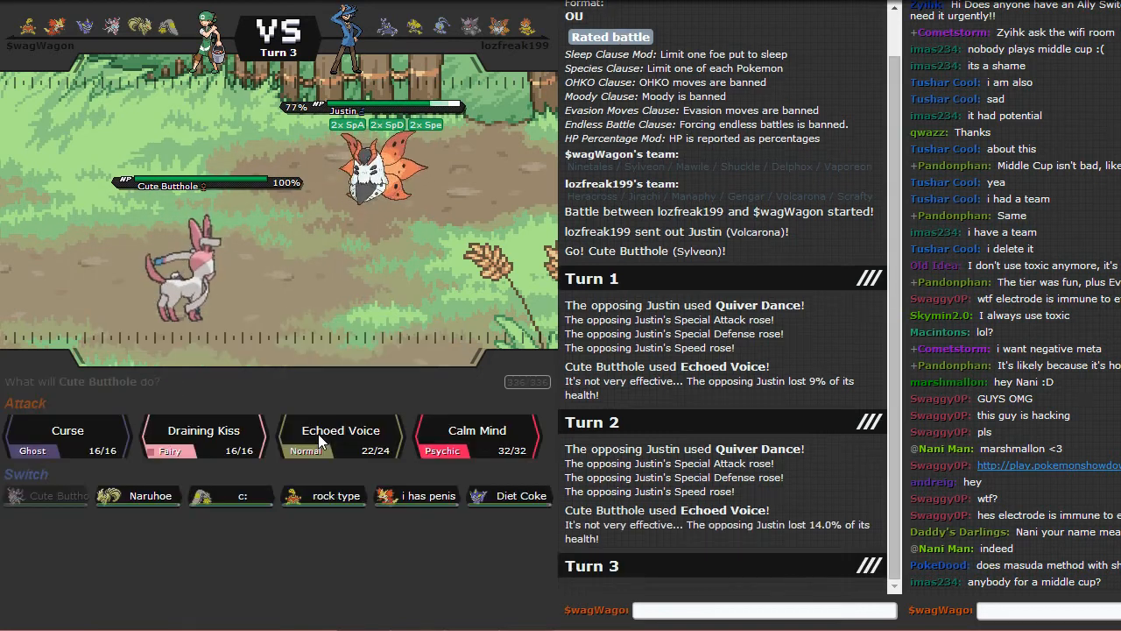
click(339, 435)
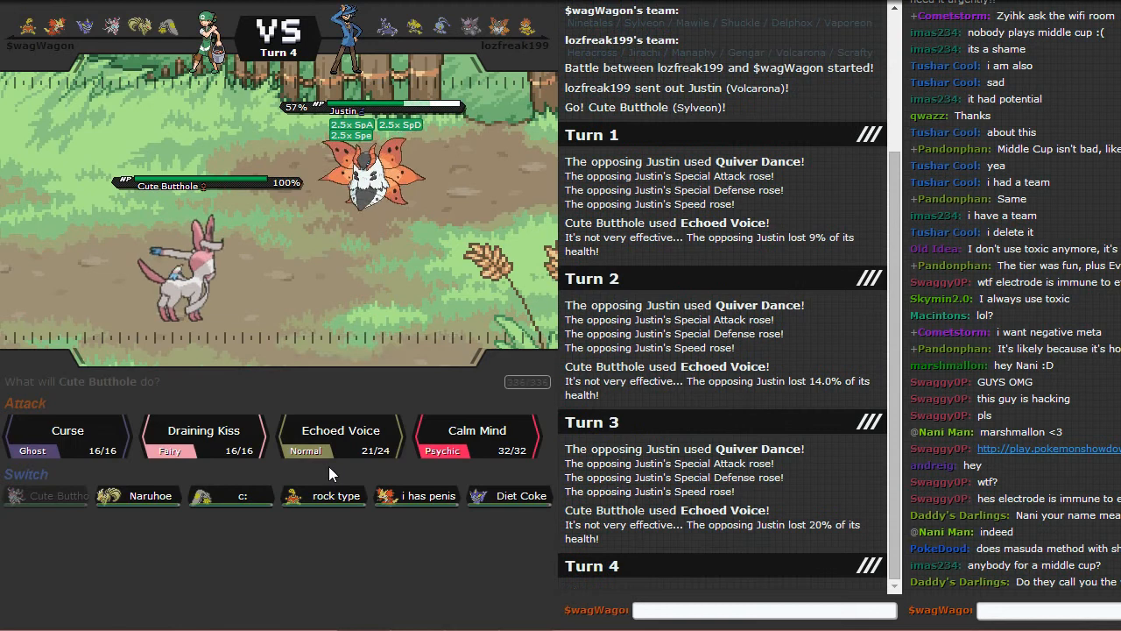
click(340, 431)
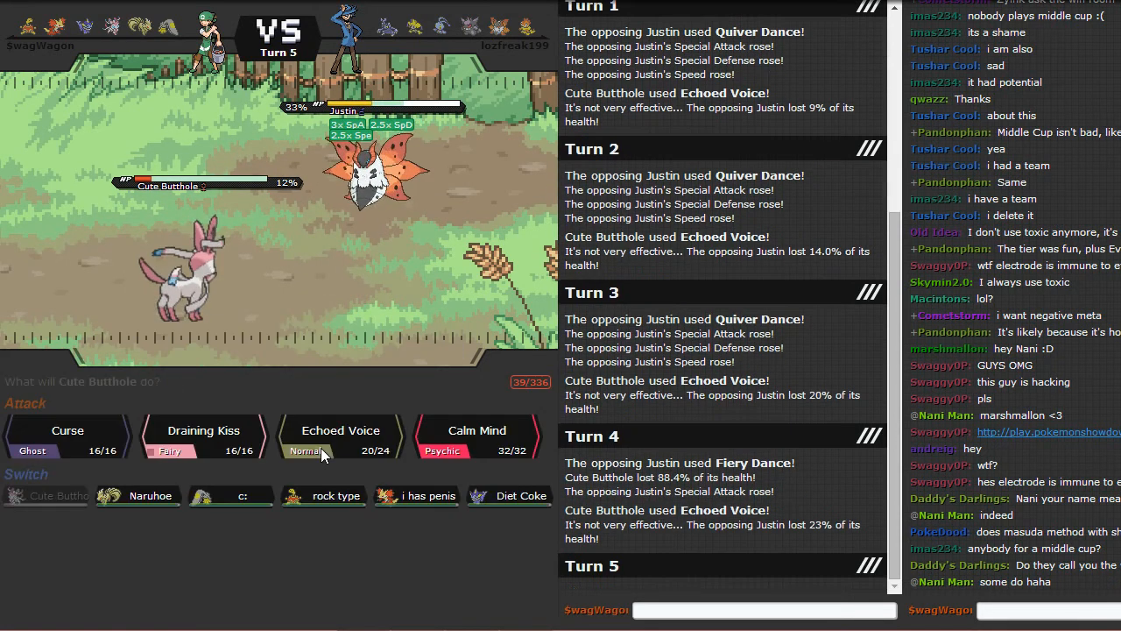
click(340, 430)
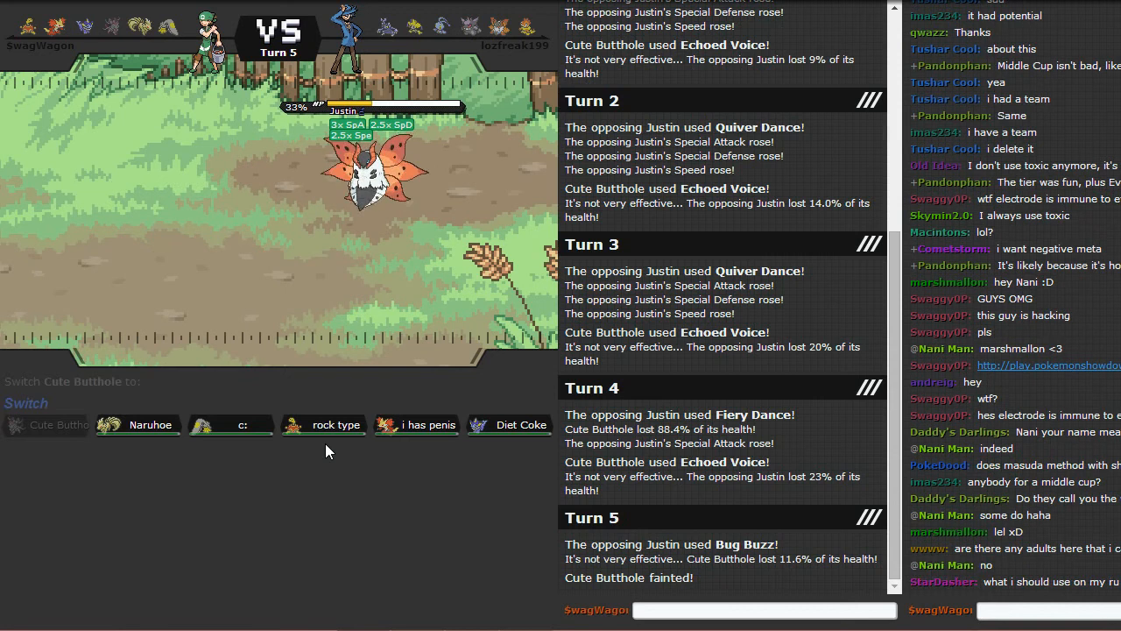
mouse_move(150, 424)
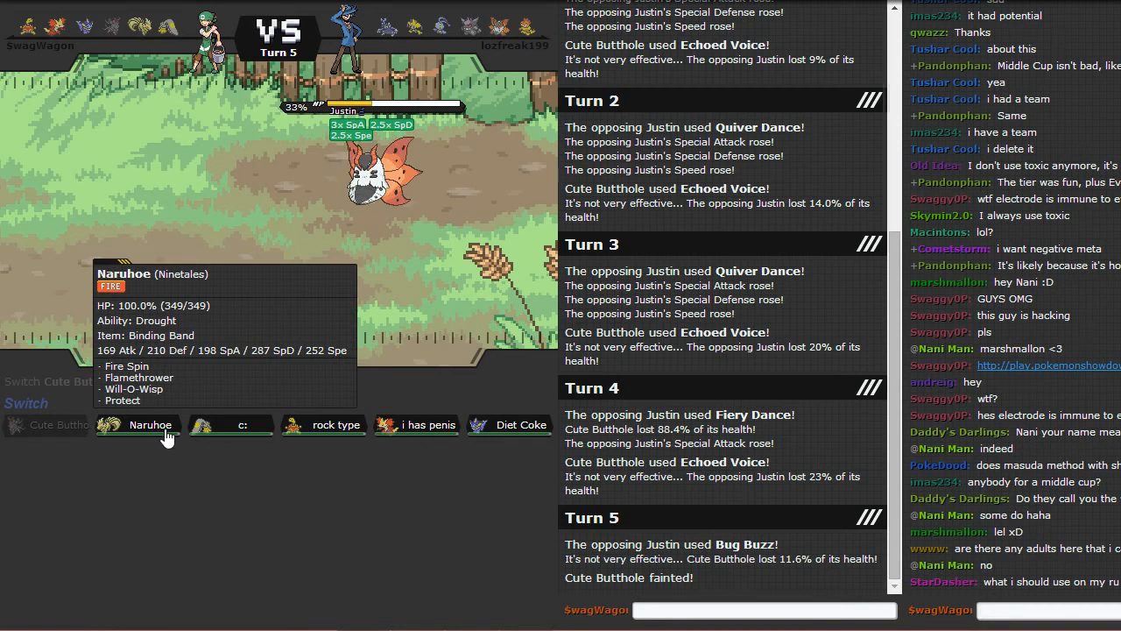
mouse_move(231, 425)
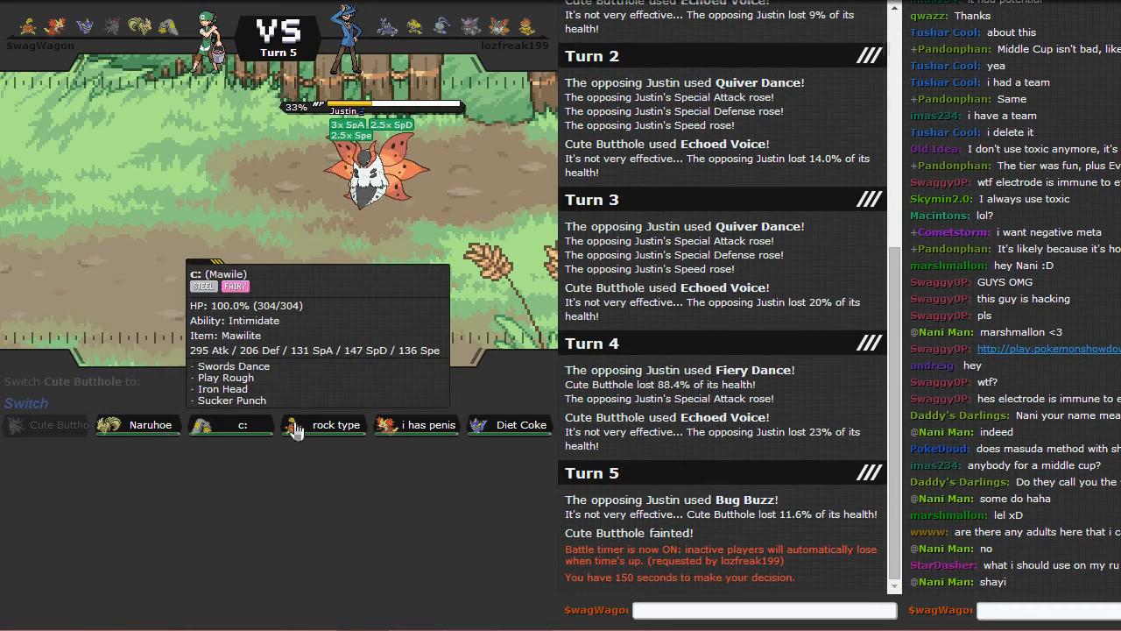
mouse_move(324, 426)
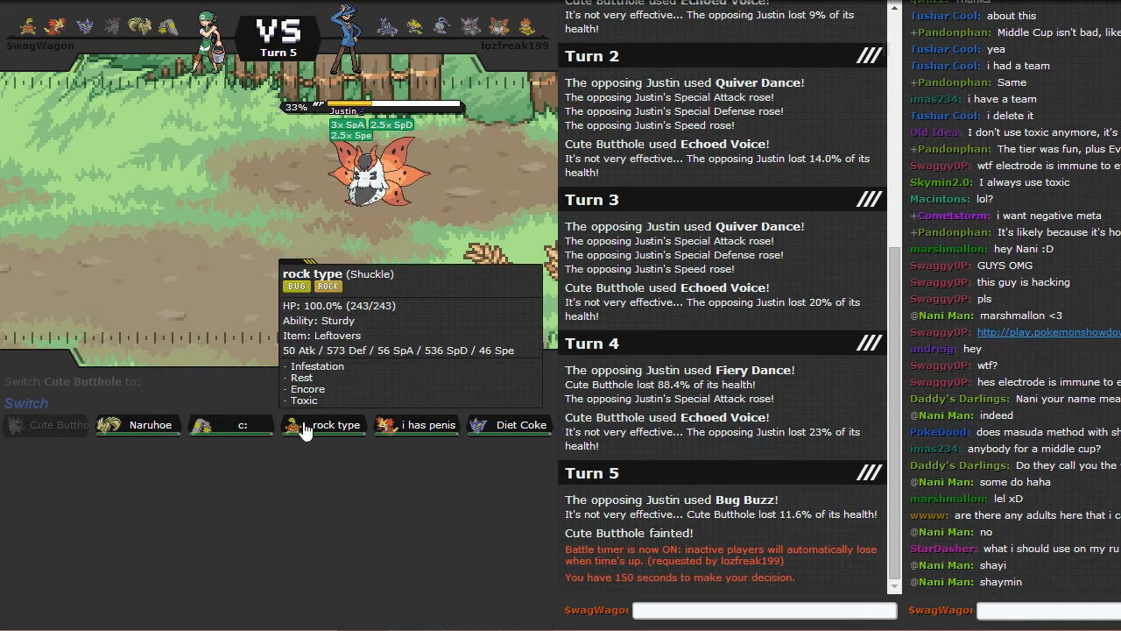
Step: Send in Shuckle, Encore Volcarona into Roost, then badly poison it with Toxic
click(323, 425)
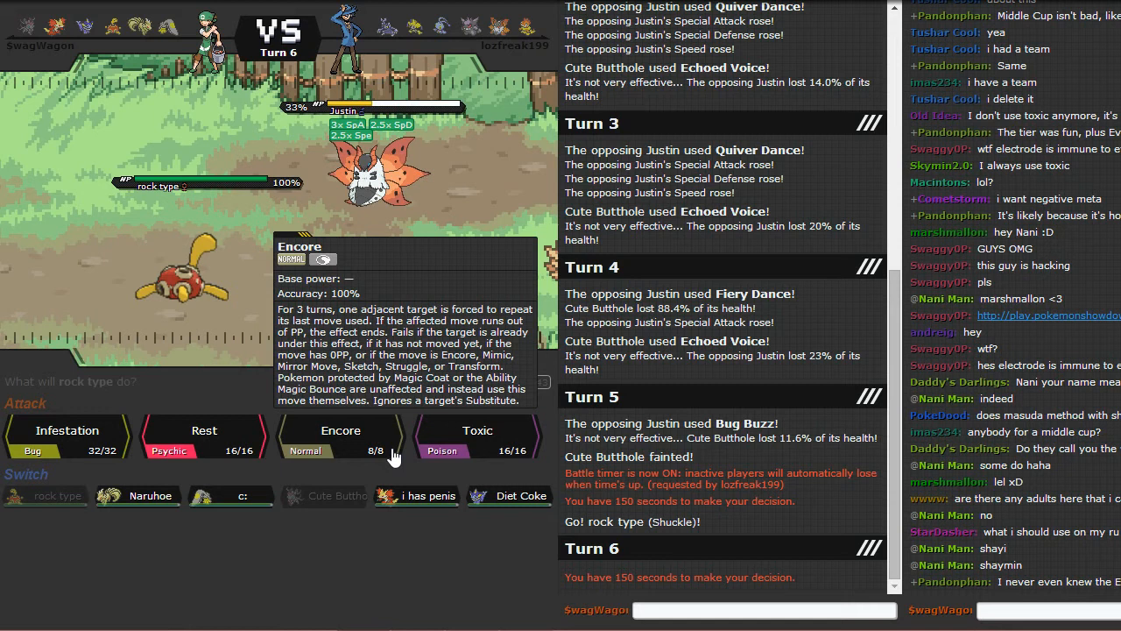
click(340, 434)
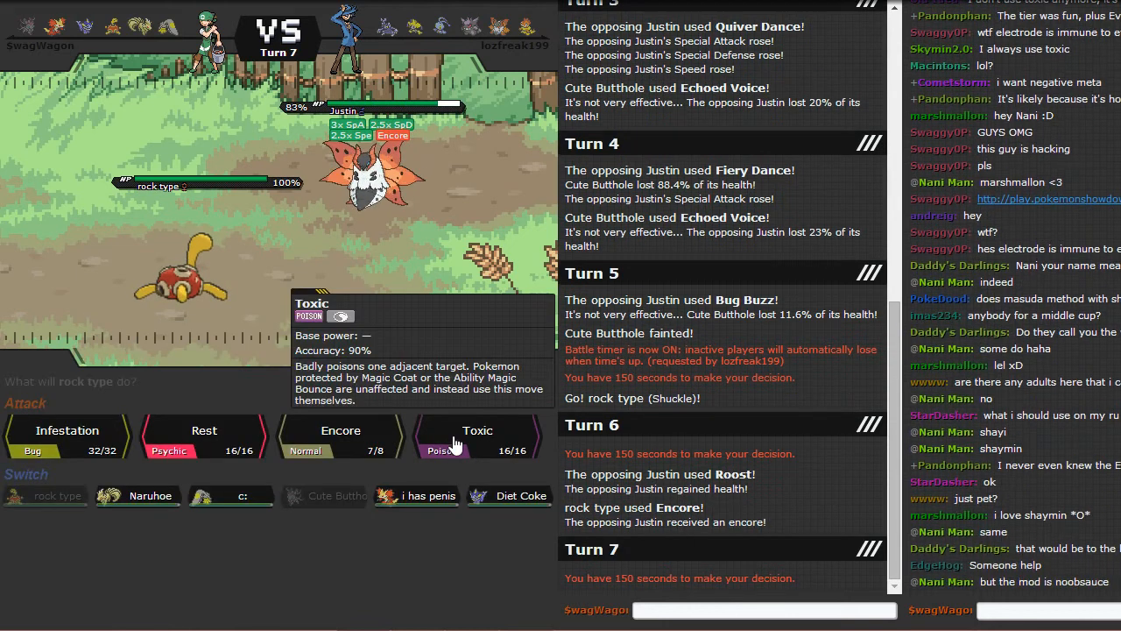
click(476, 431)
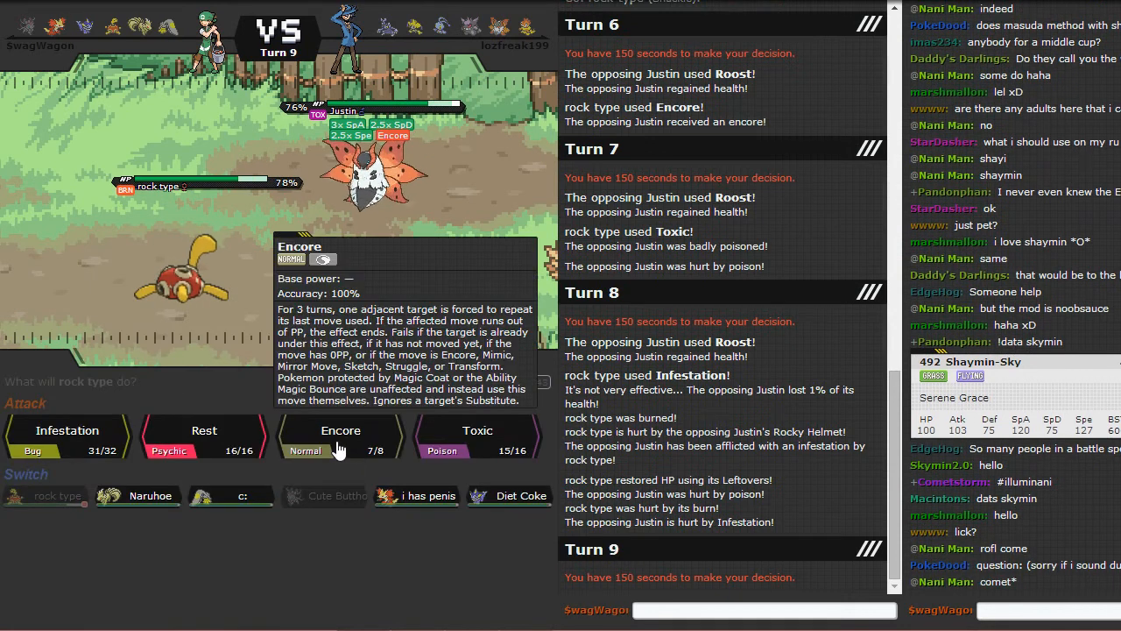
mouse_move(203, 438)
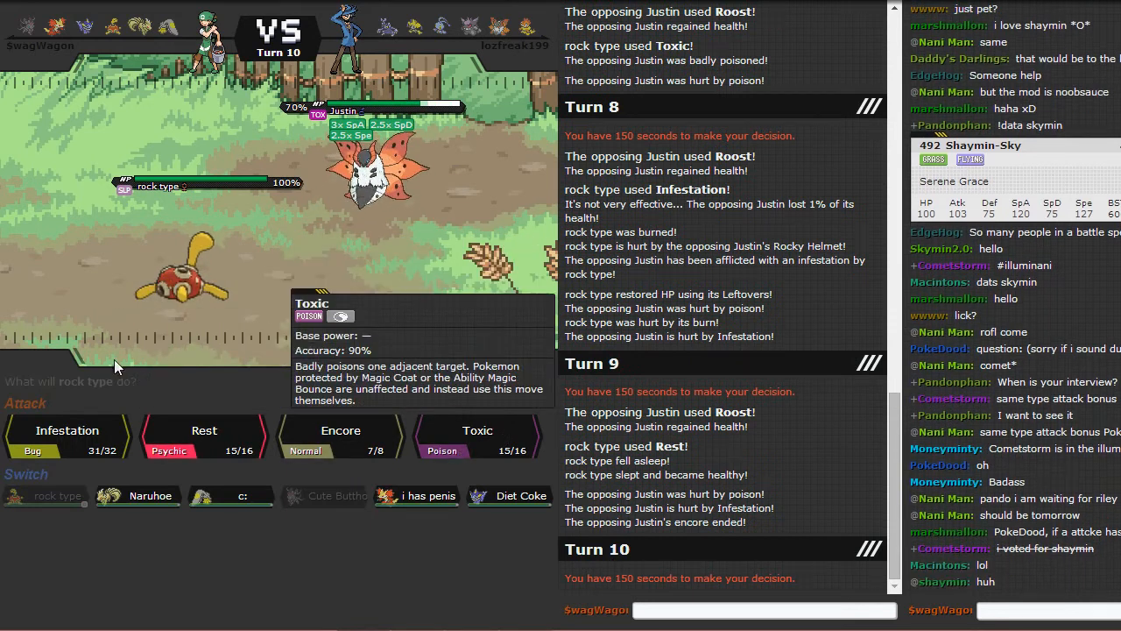
mouse_move(340, 436)
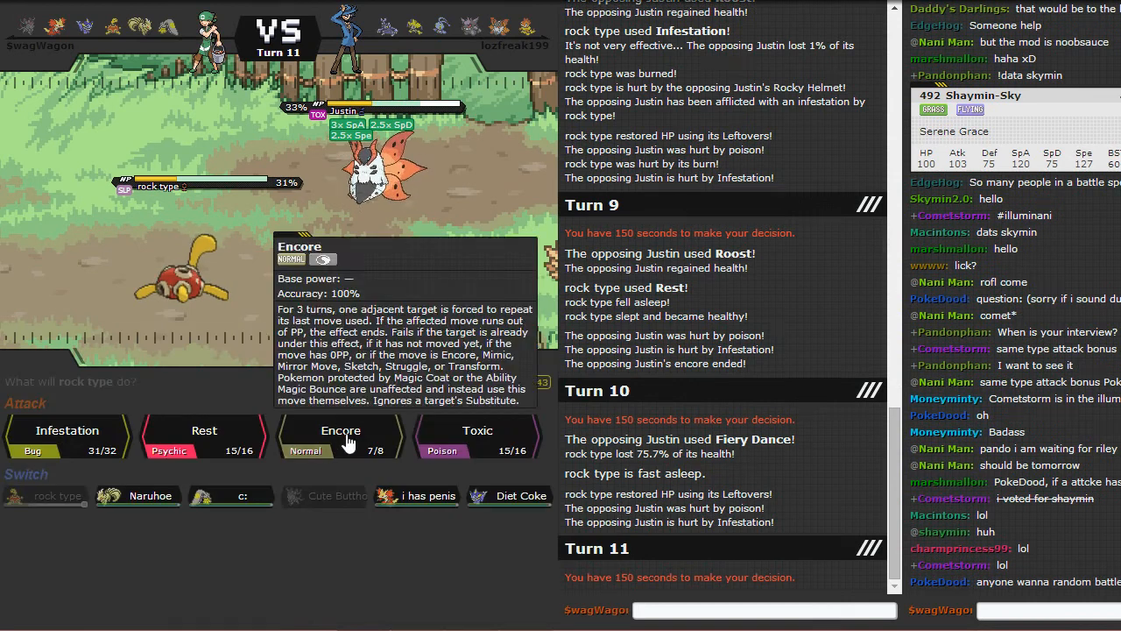
Step: Use Encore on Volcarona again before Shuckle faints to Fiery Dance
click(340, 434)
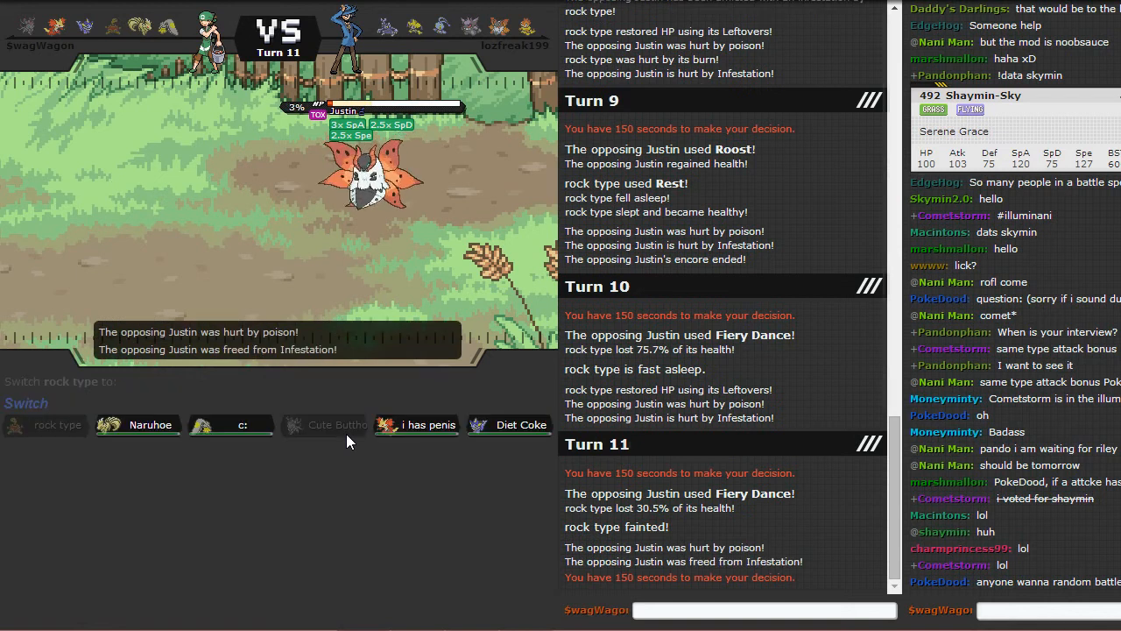
mouse_move(242, 425)
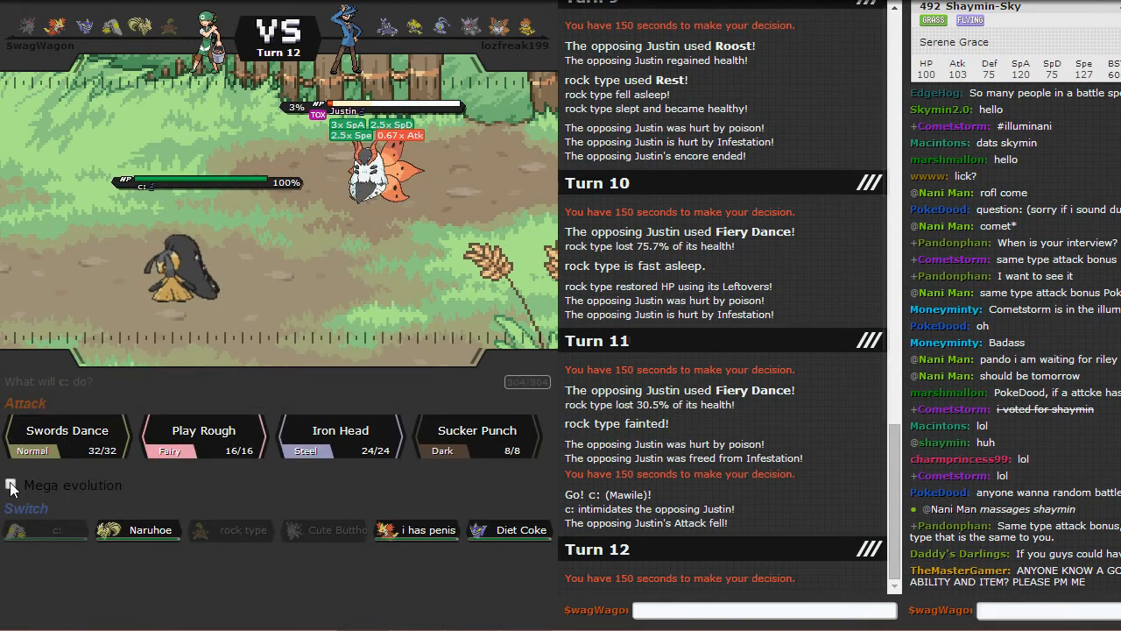
Step: Mega evolve Mawile, and after it falls send Delphox in against Scrafty
click(476, 431)
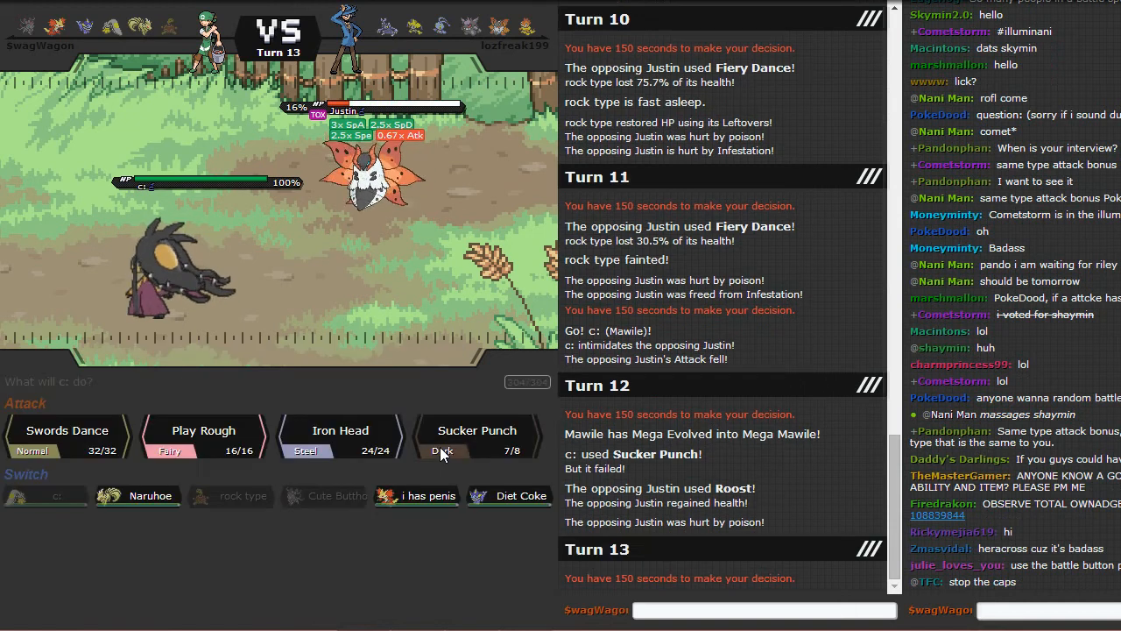
mouse_move(359, 452)
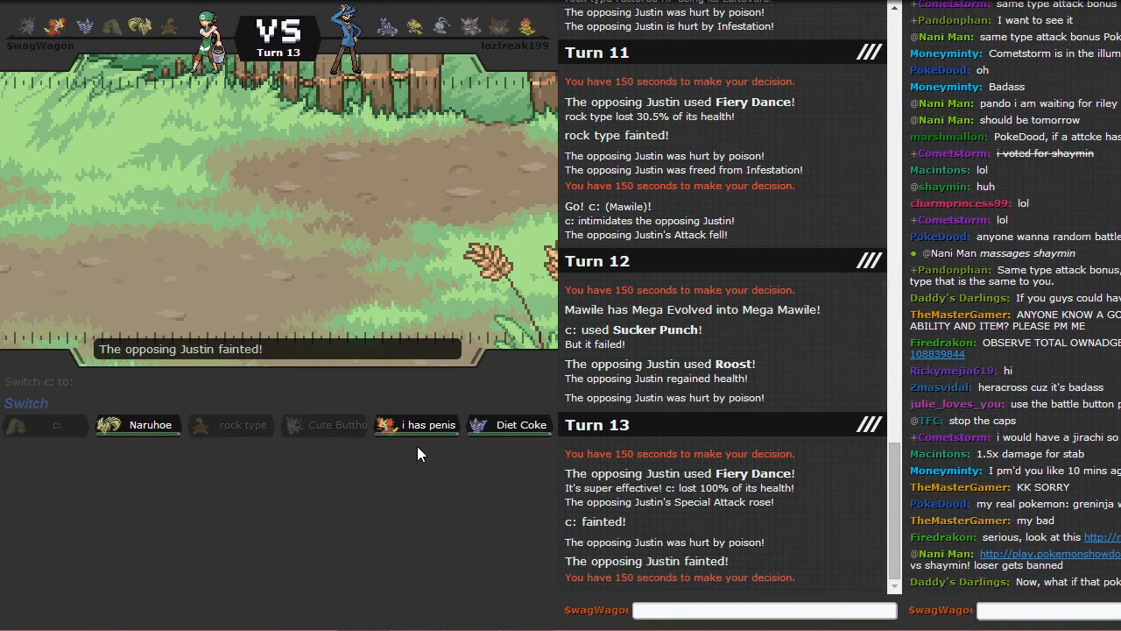
mouse_move(424, 426)
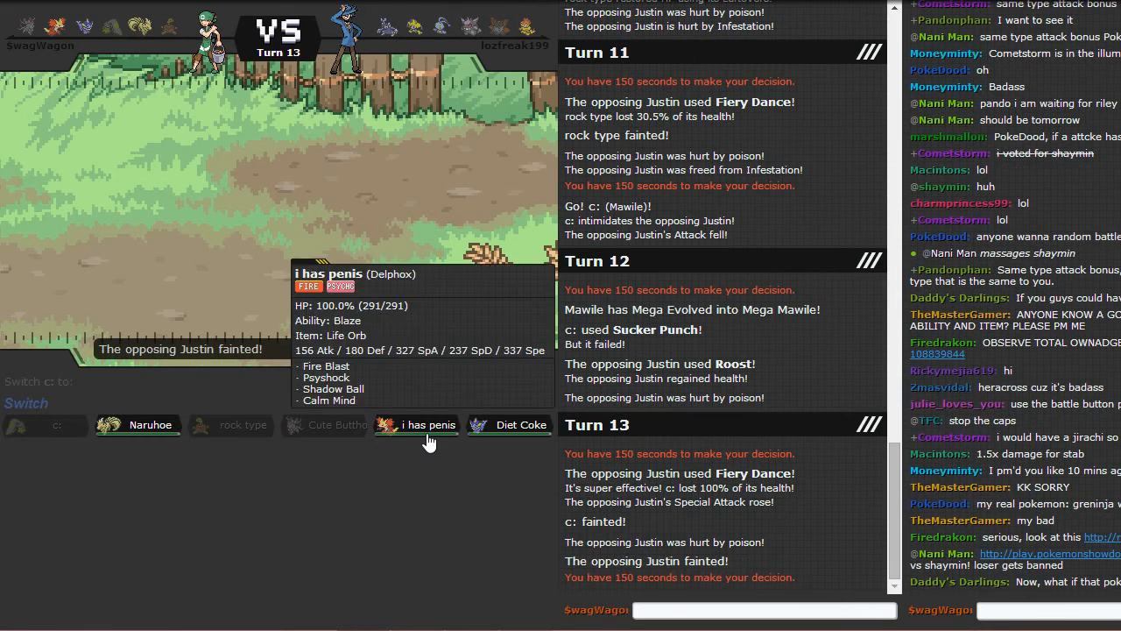
click(417, 426)
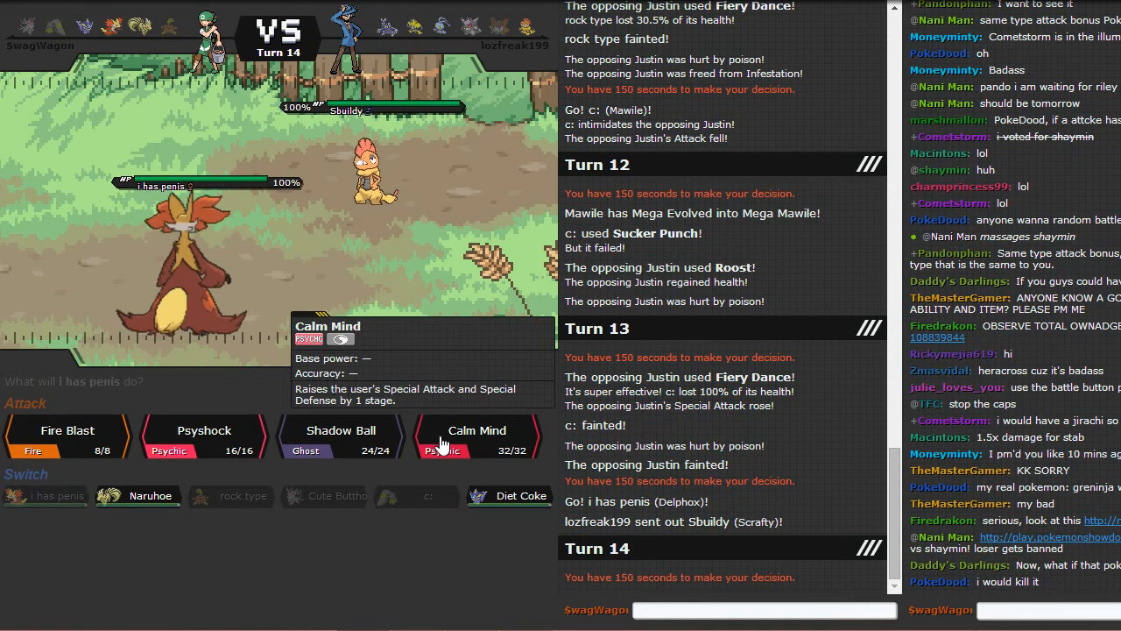
mouse_move(137, 494)
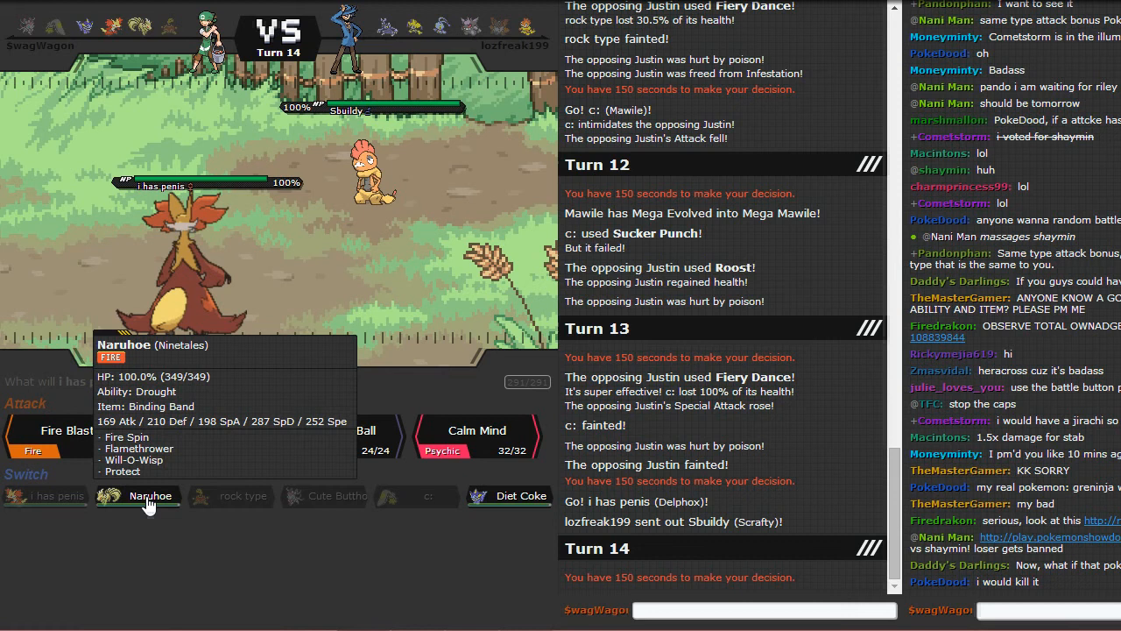
Step: Switch Delphox for Ninetales, burn Scraggy with Will-O-Wisp, then trap it with Fire Spin
click(149, 496)
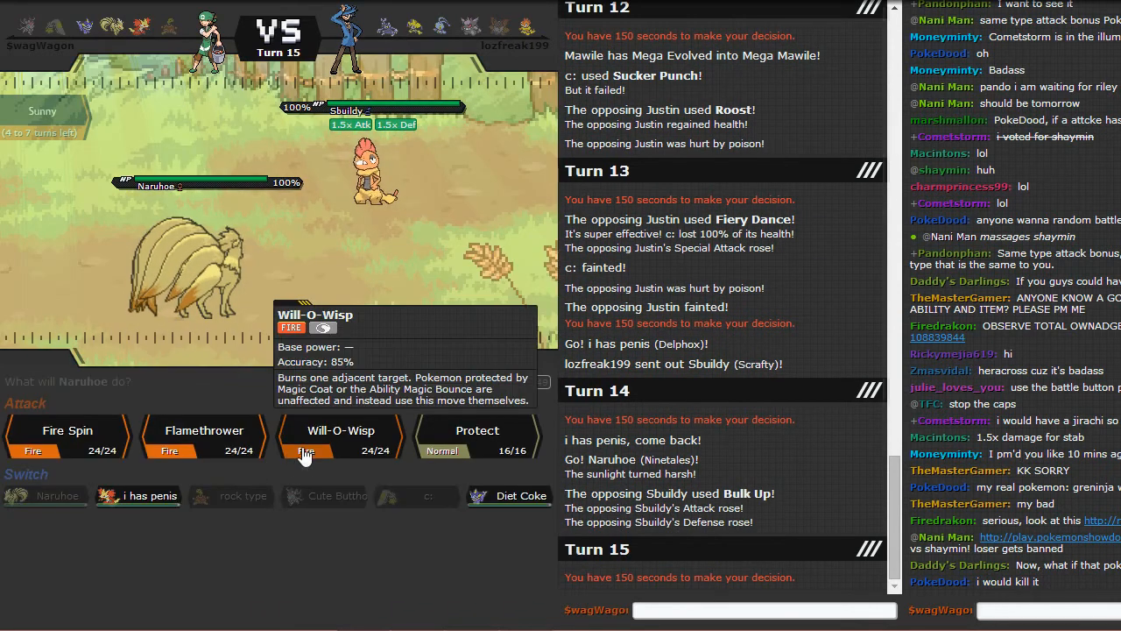
click(340, 434)
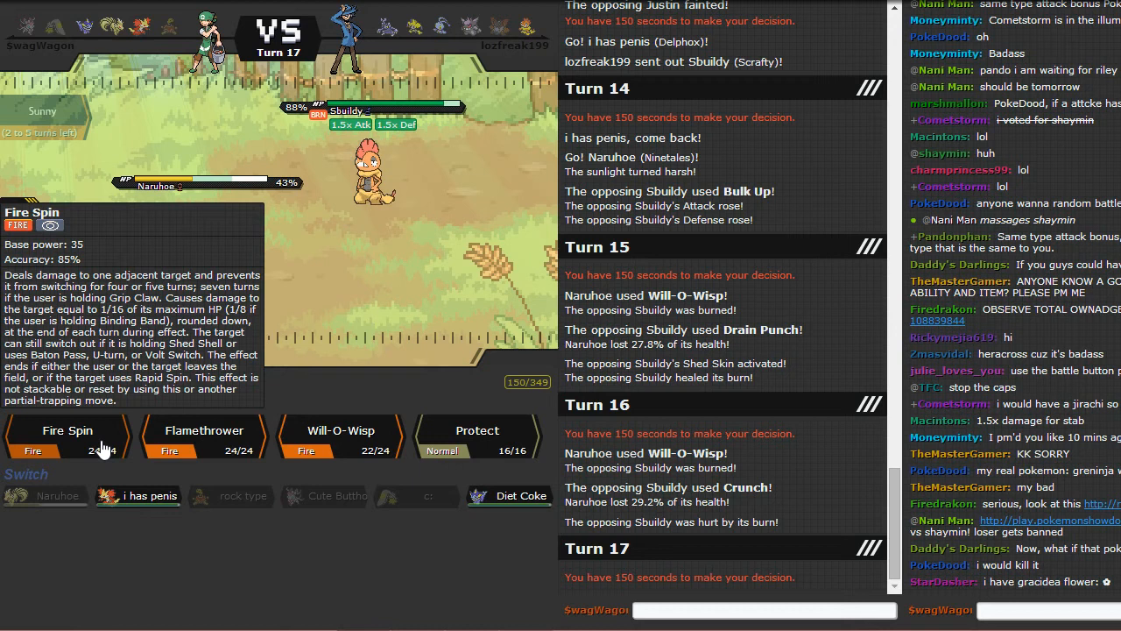
click(66, 431)
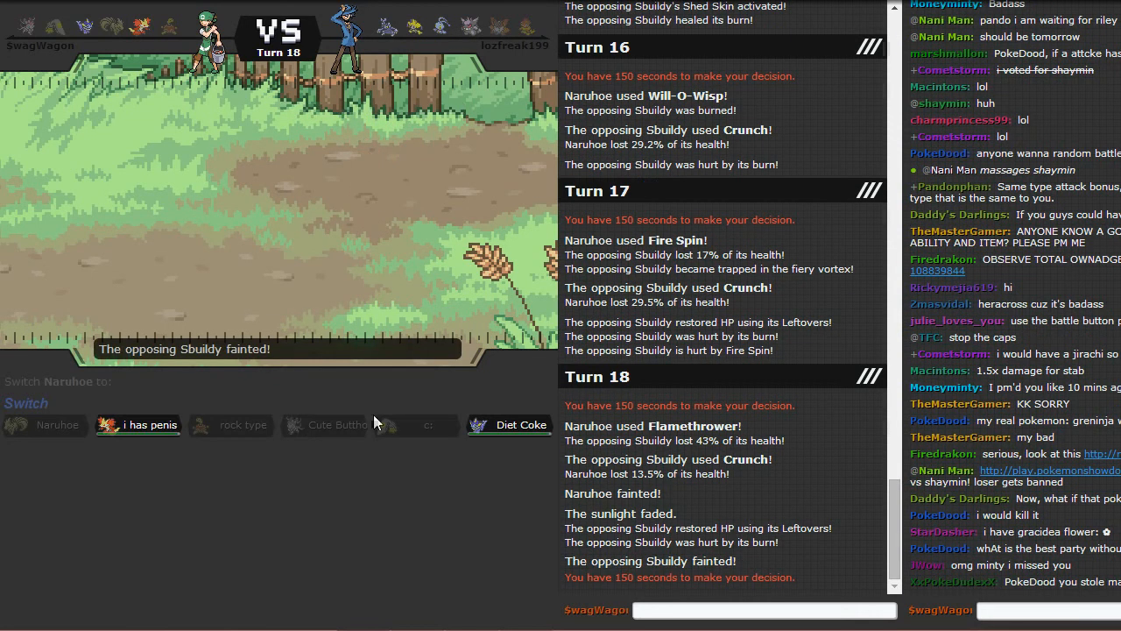
mouse_move(137, 425)
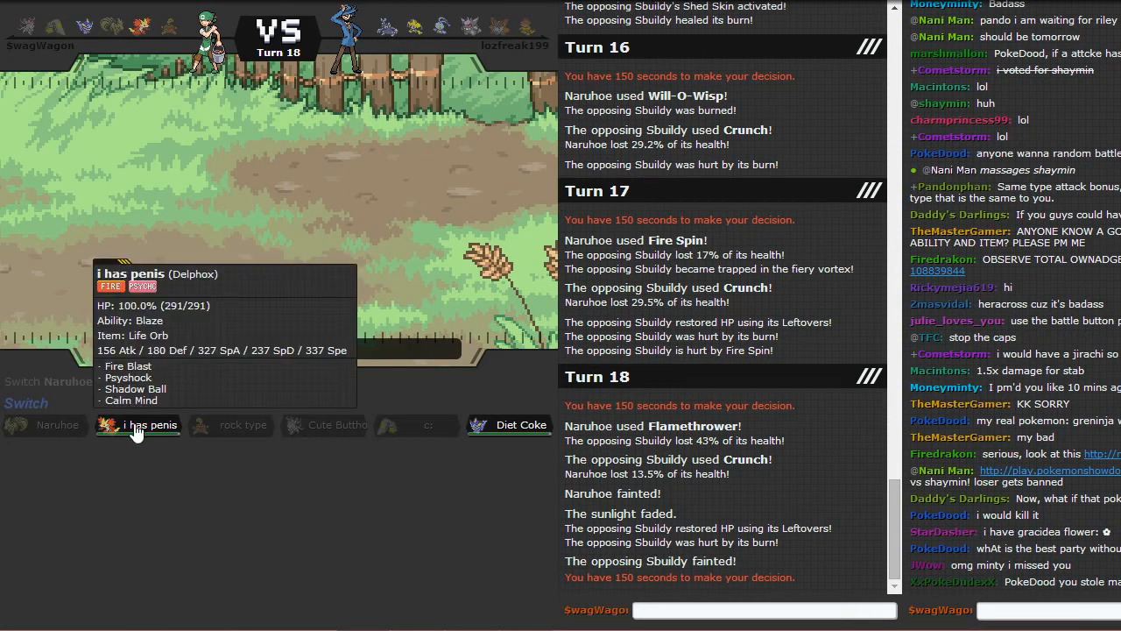
mouse_move(494, 427)
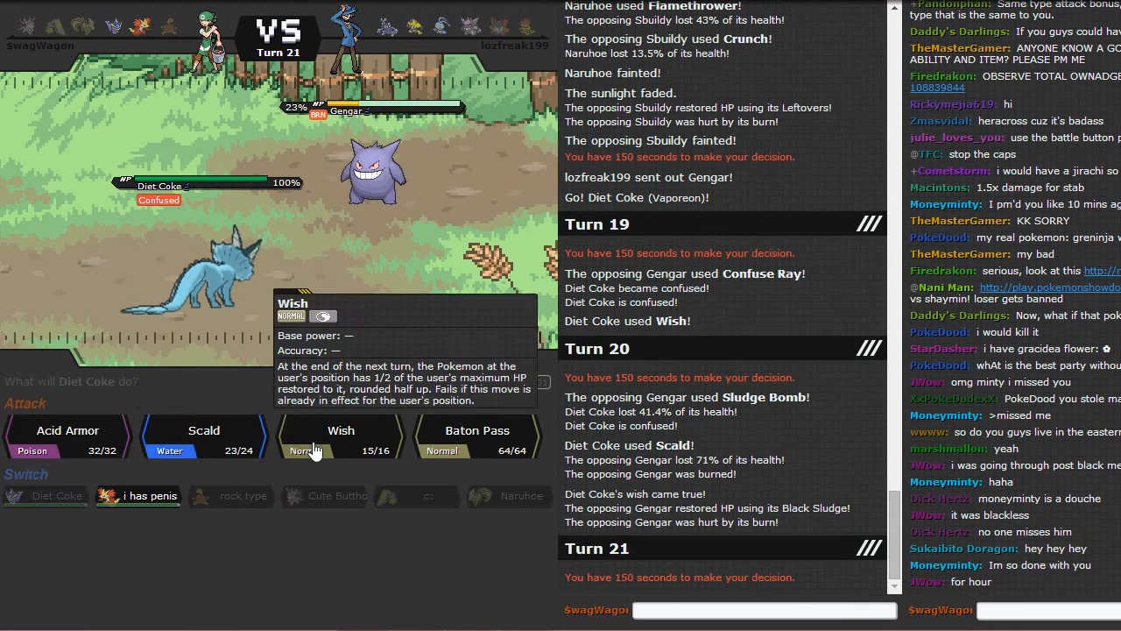
Step: Have Vaporeon use Wish against Gengar, then swap it out for Delphox
click(340, 431)
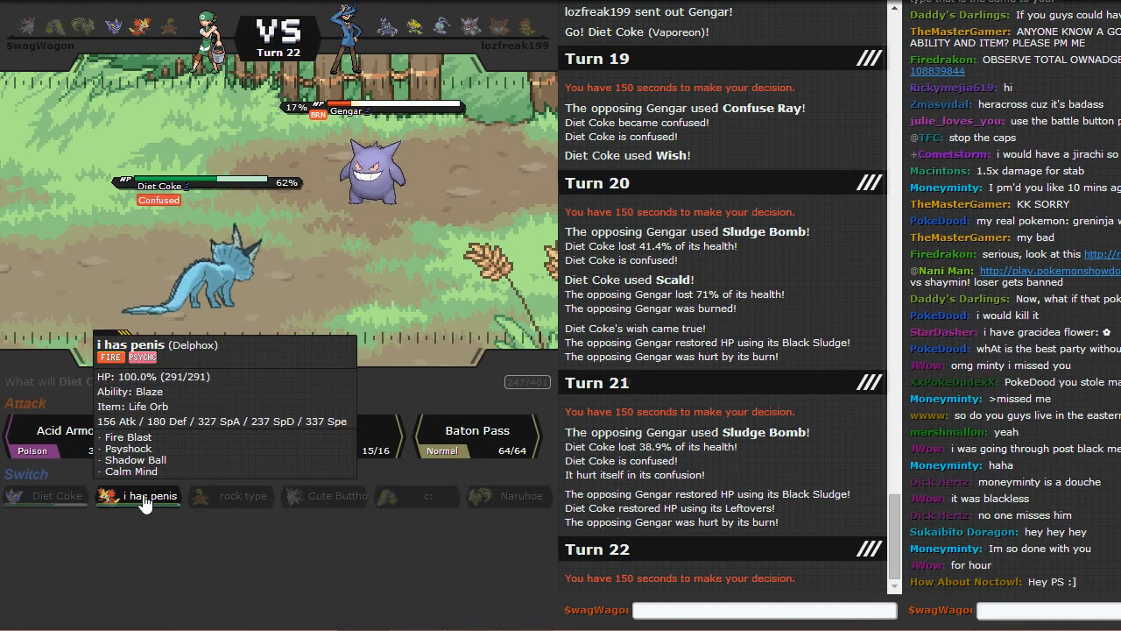
click(139, 496)
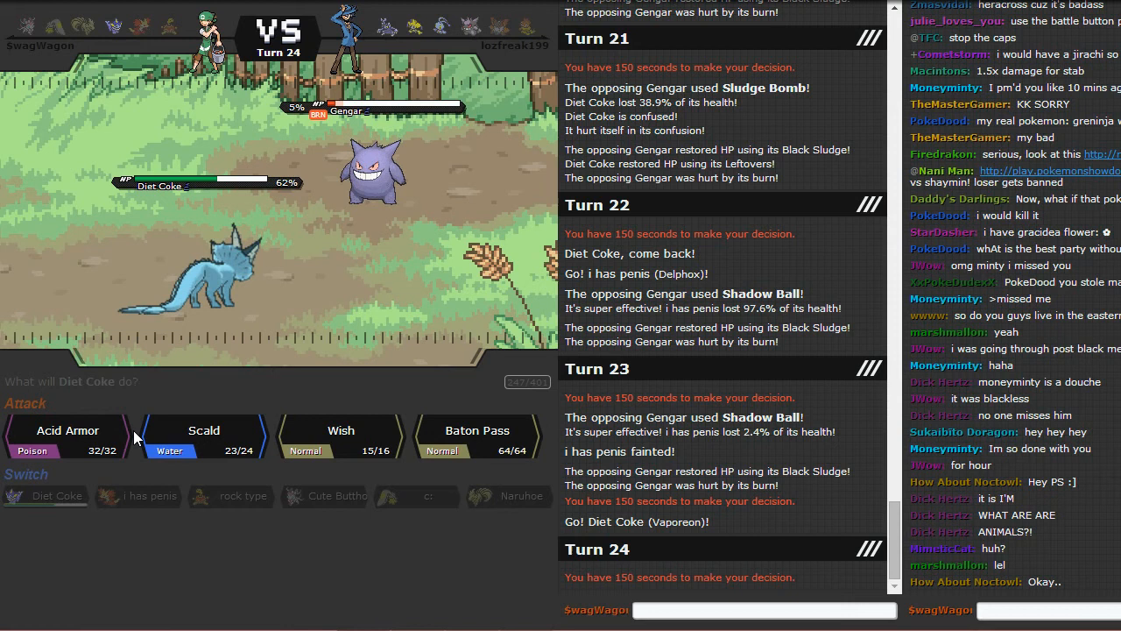
mouse_move(340, 437)
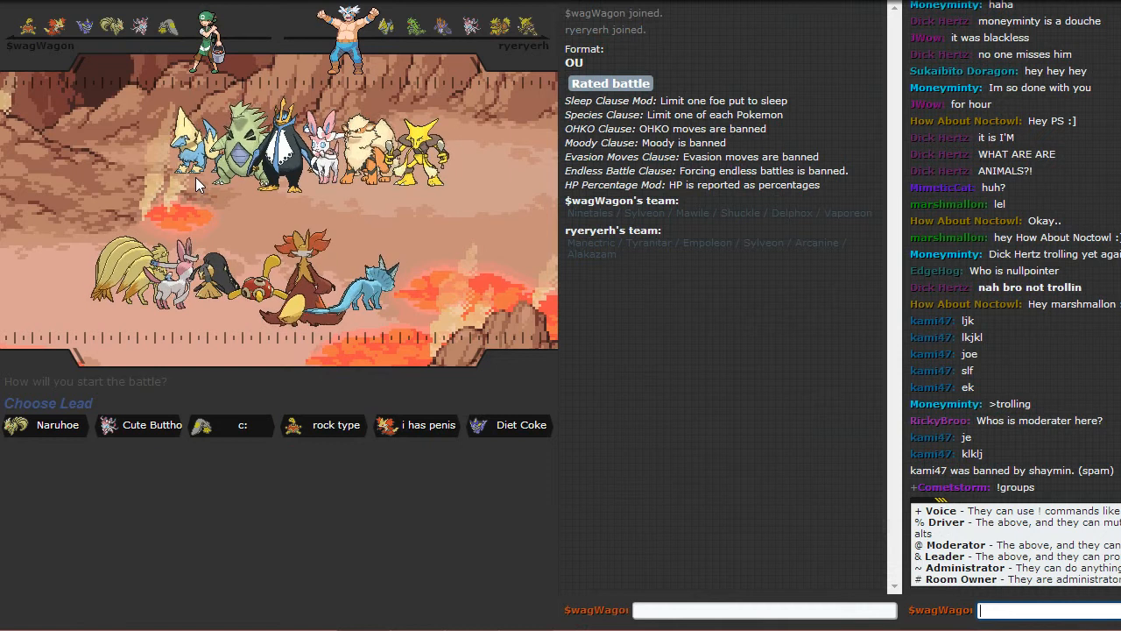
mouse_move(508, 426)
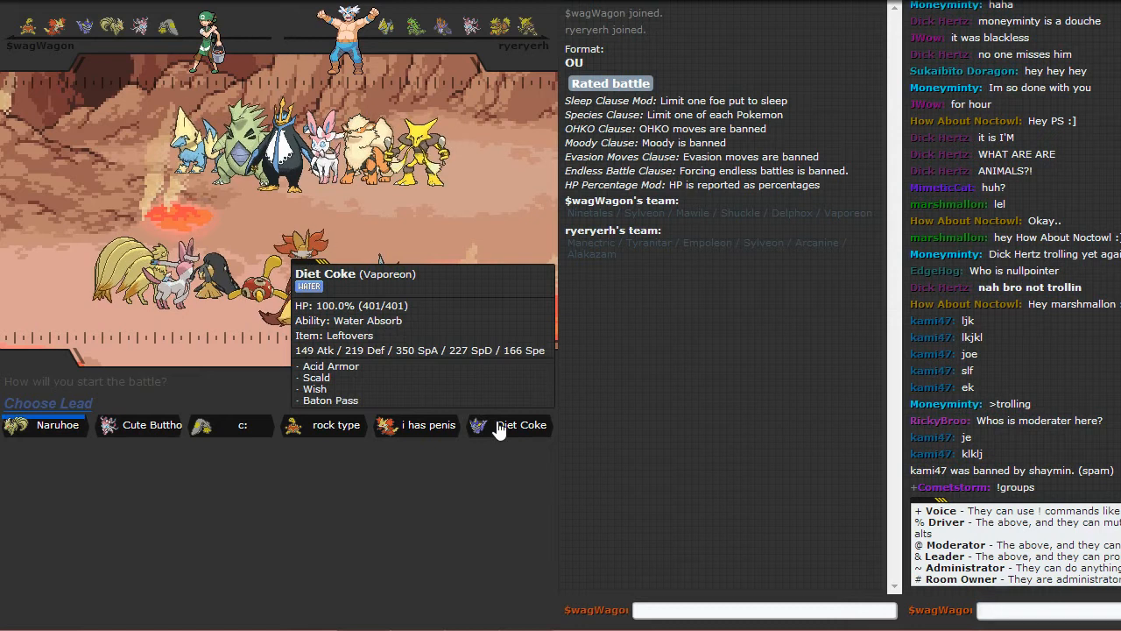
mouse_move(322, 426)
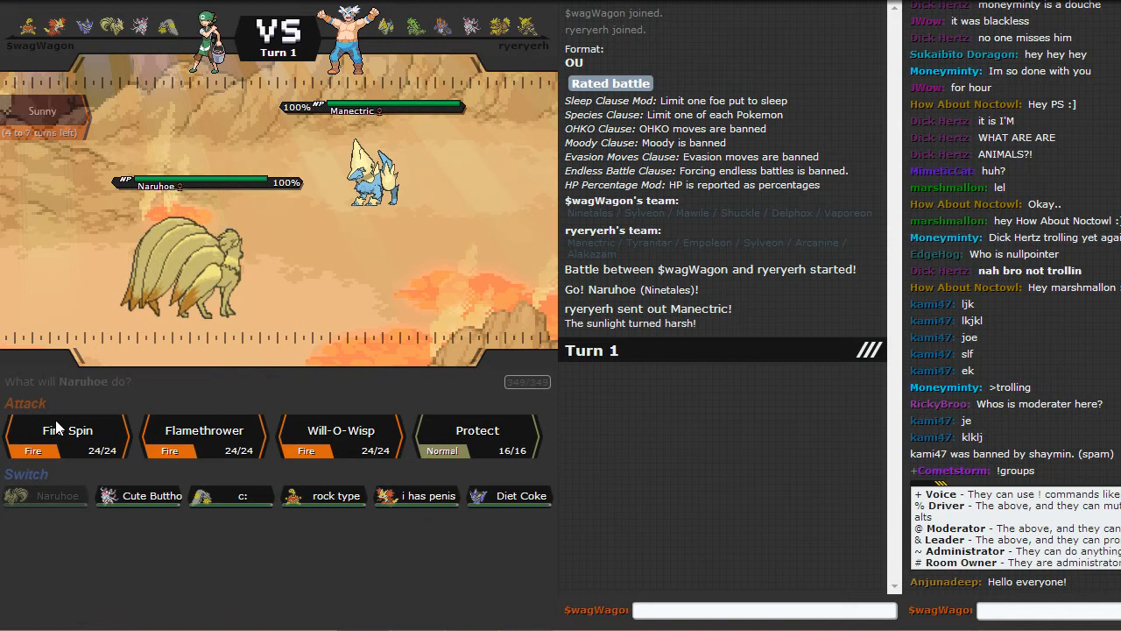
mouse_move(339, 438)
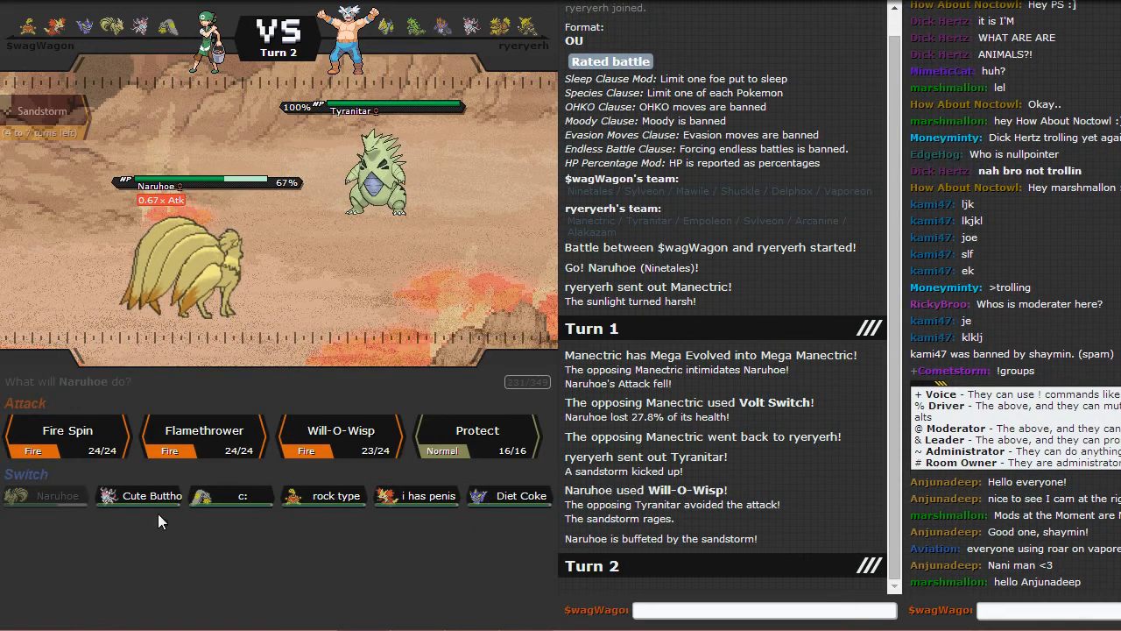
mouse_move(231, 496)
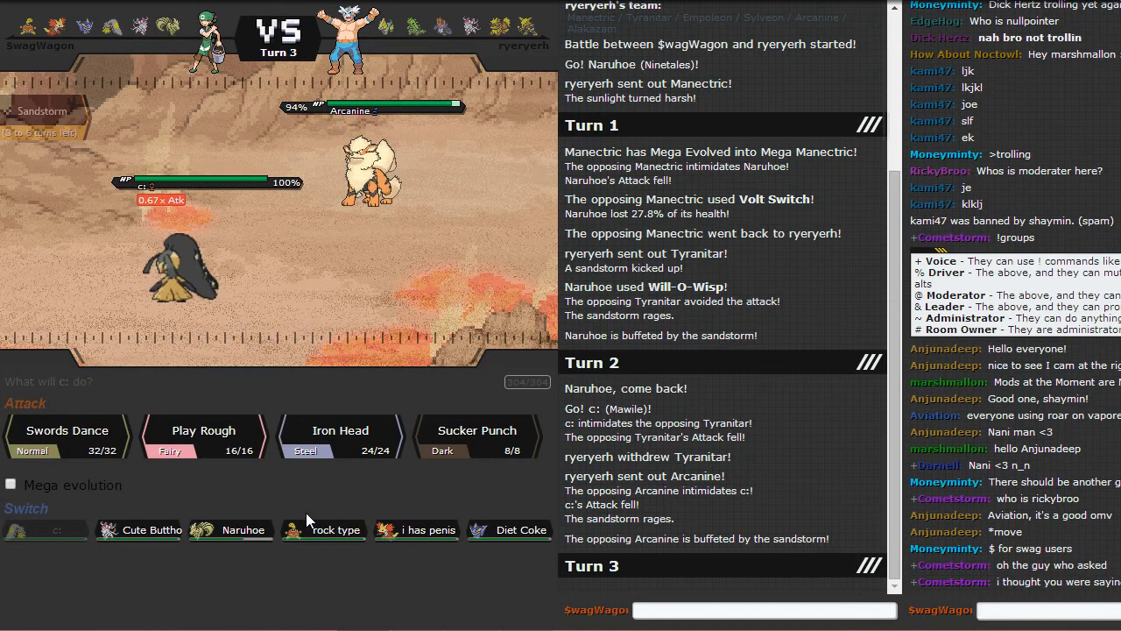
mouse_move(470, 534)
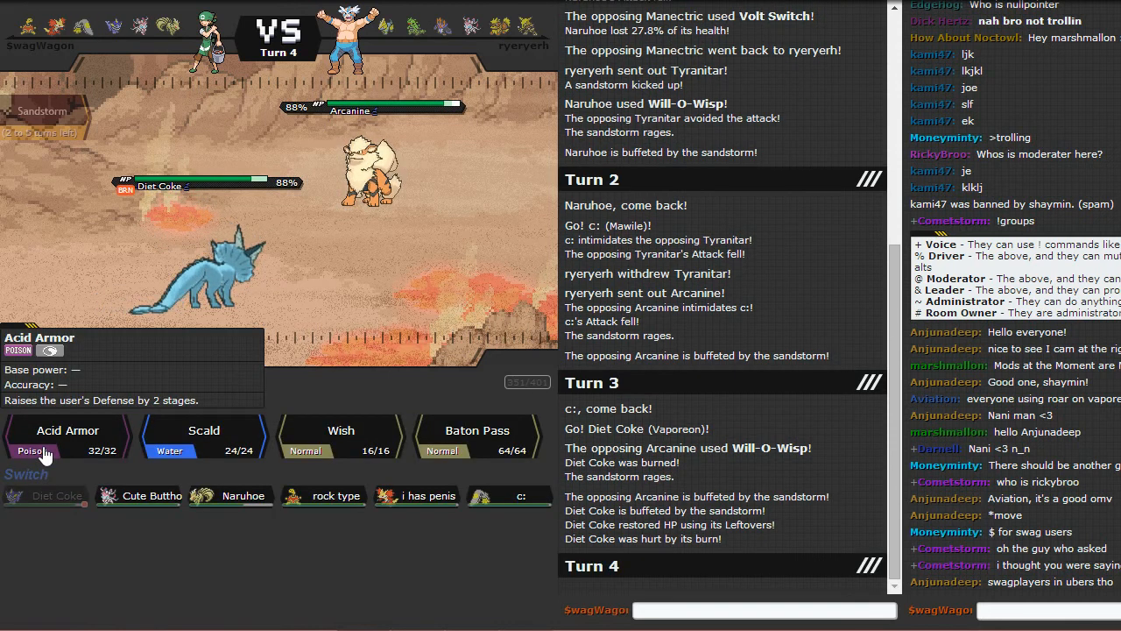
mouse_move(203, 436)
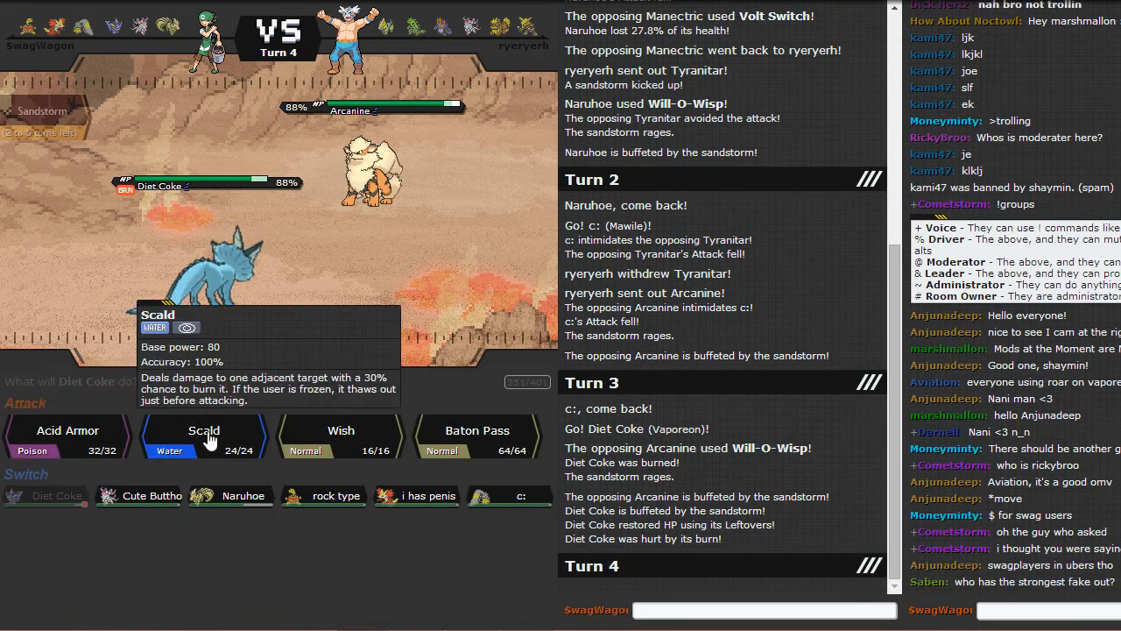
Step: Have Vaporeon use Scald, raise Defense with Acid Armor, then Baton Pass the boost
click(203, 437)
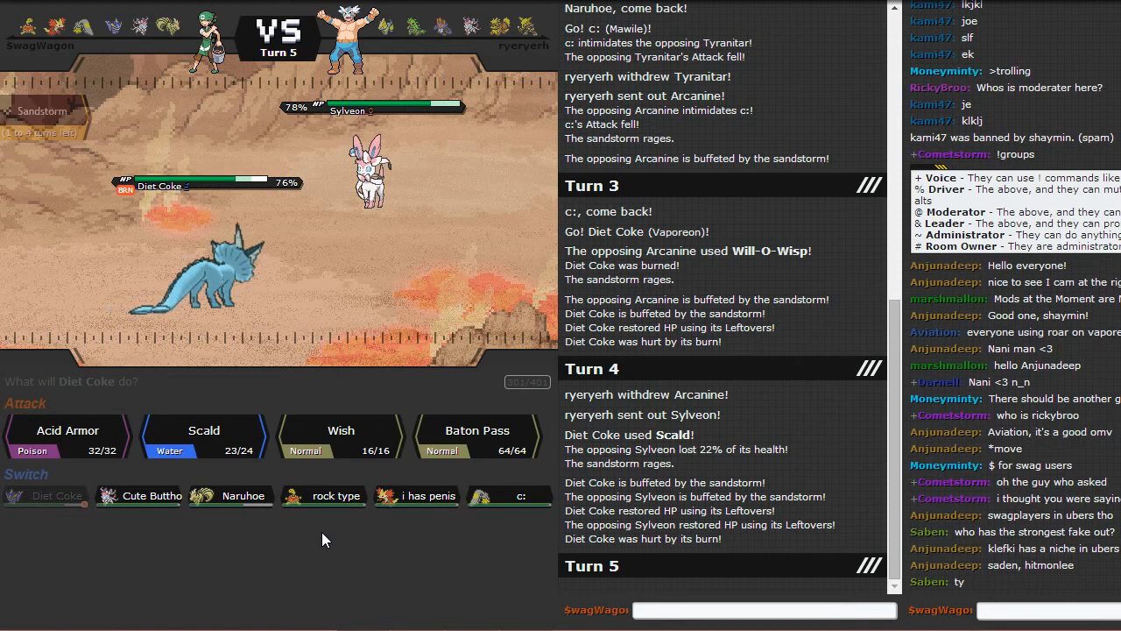
mouse_move(67, 431)
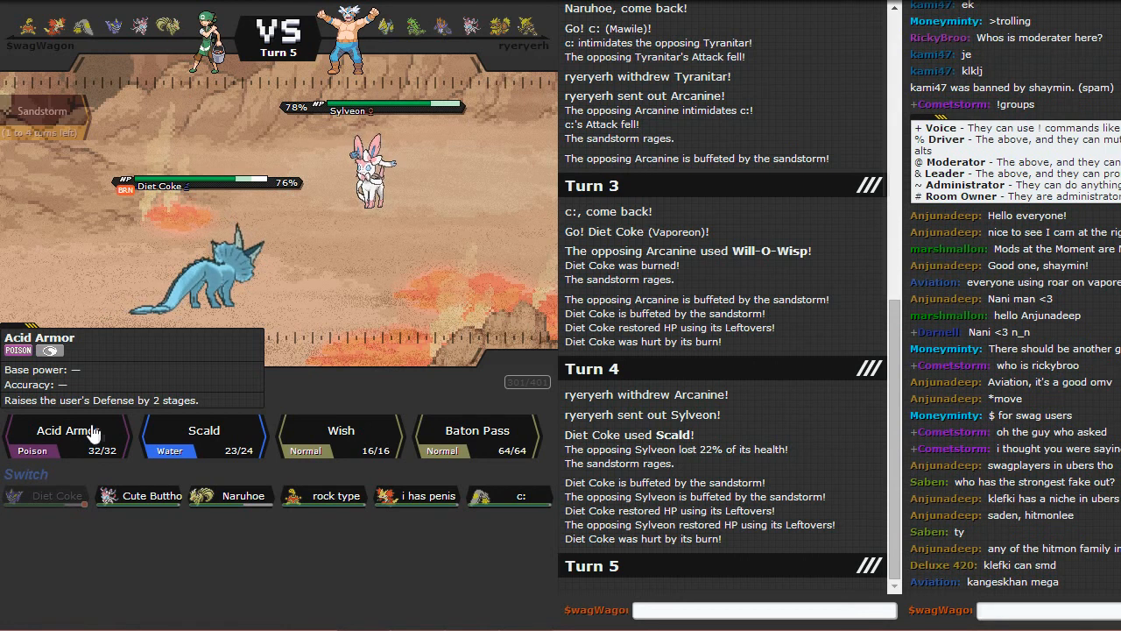
click(68, 436)
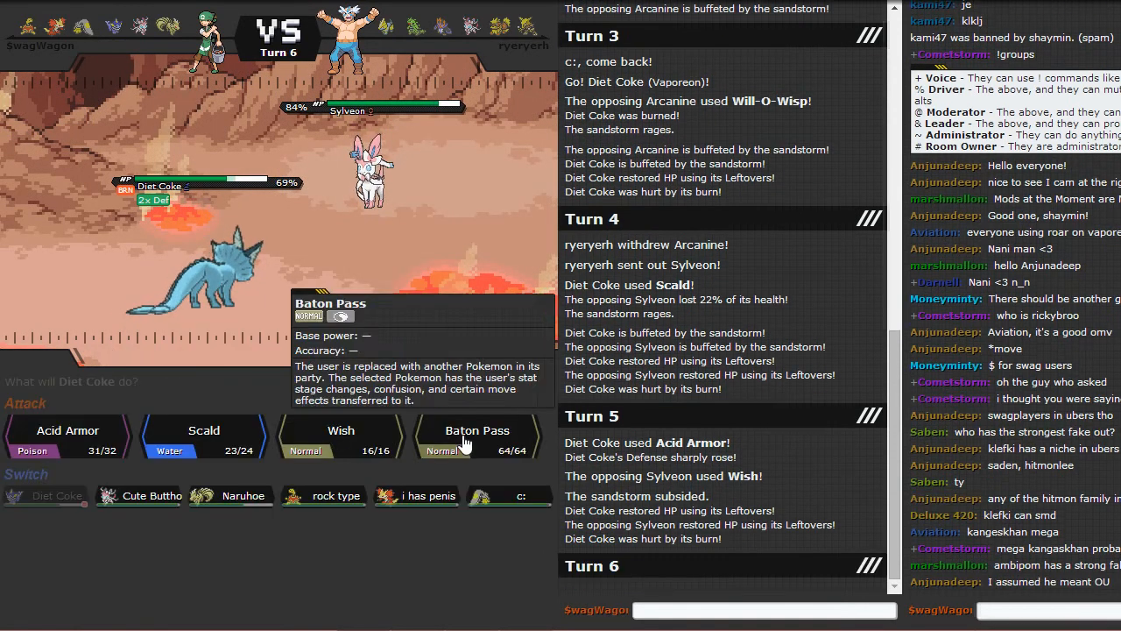
click(477, 434)
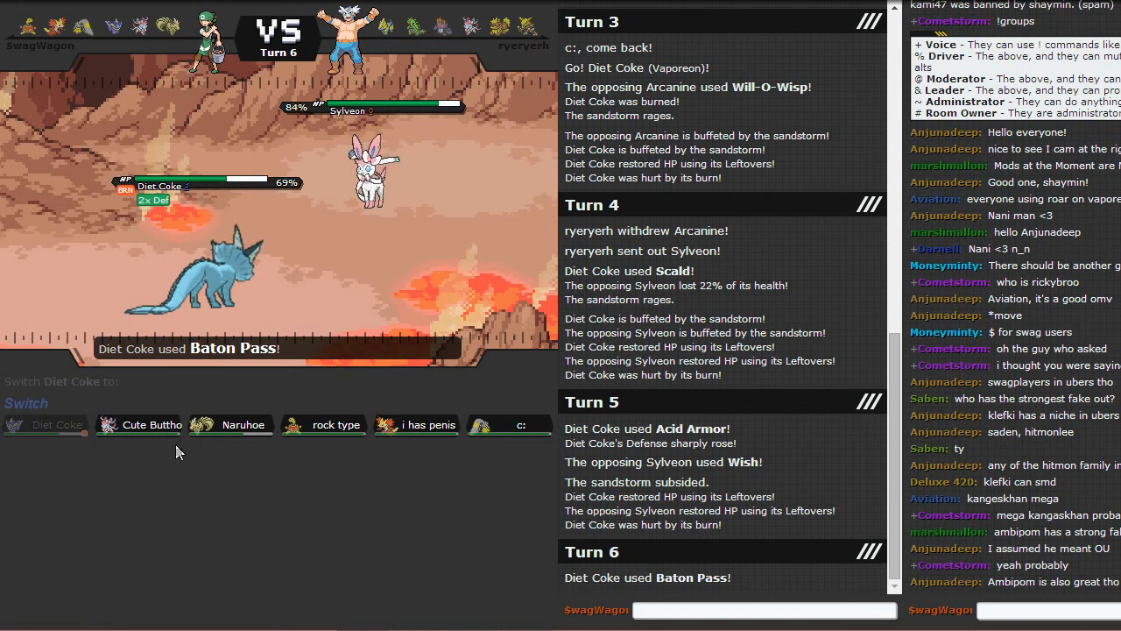
mouse_move(108, 412)
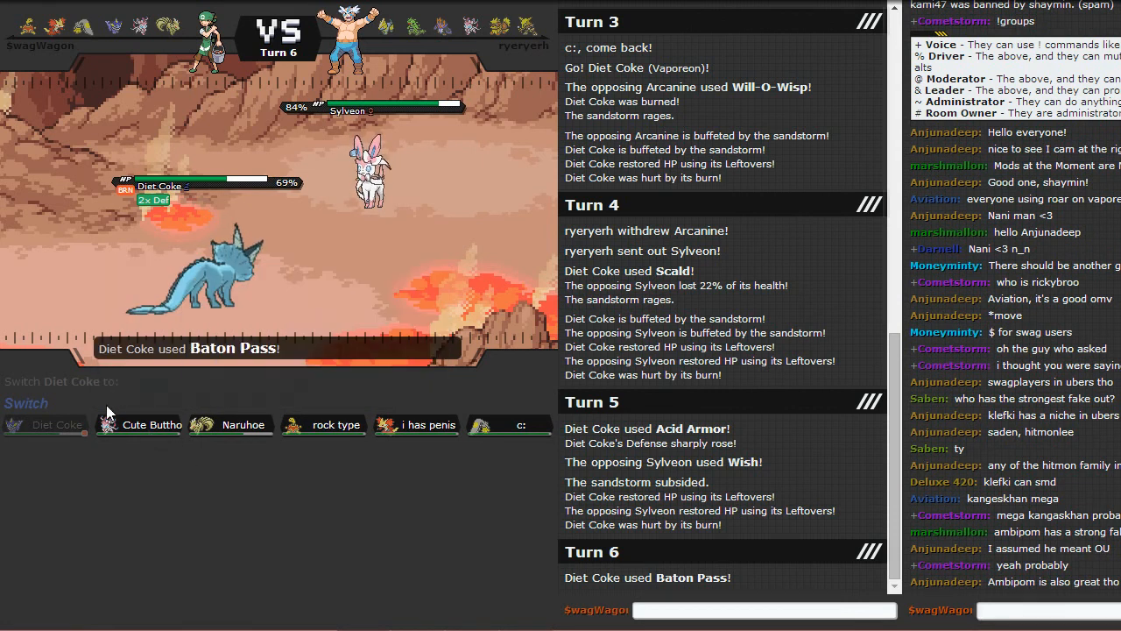
mouse_move(231, 425)
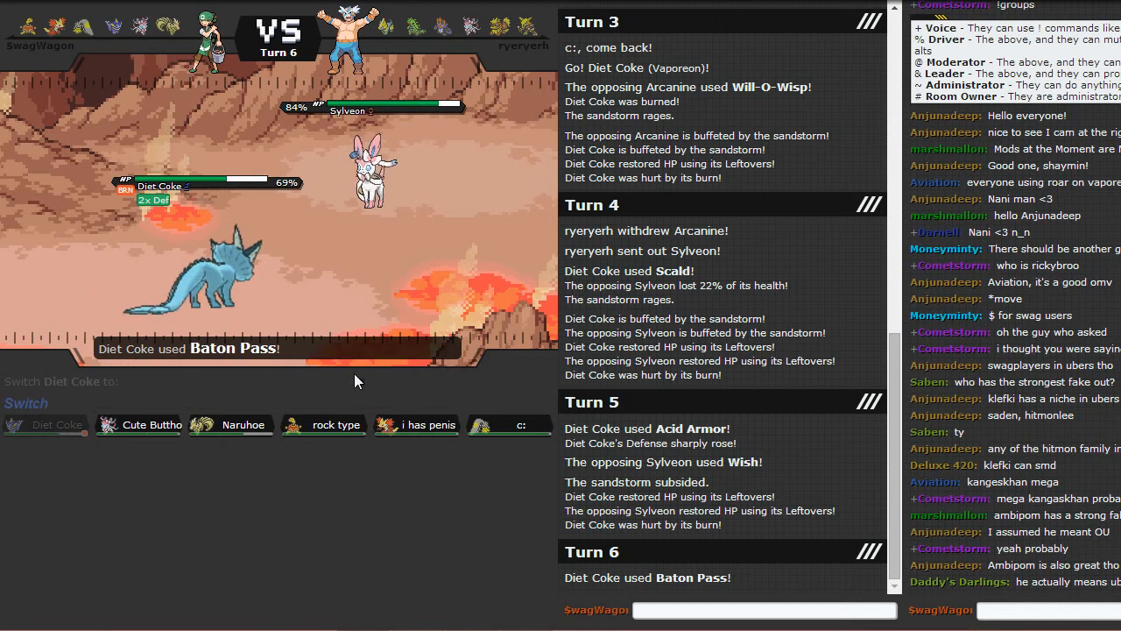
mouse_move(324, 425)
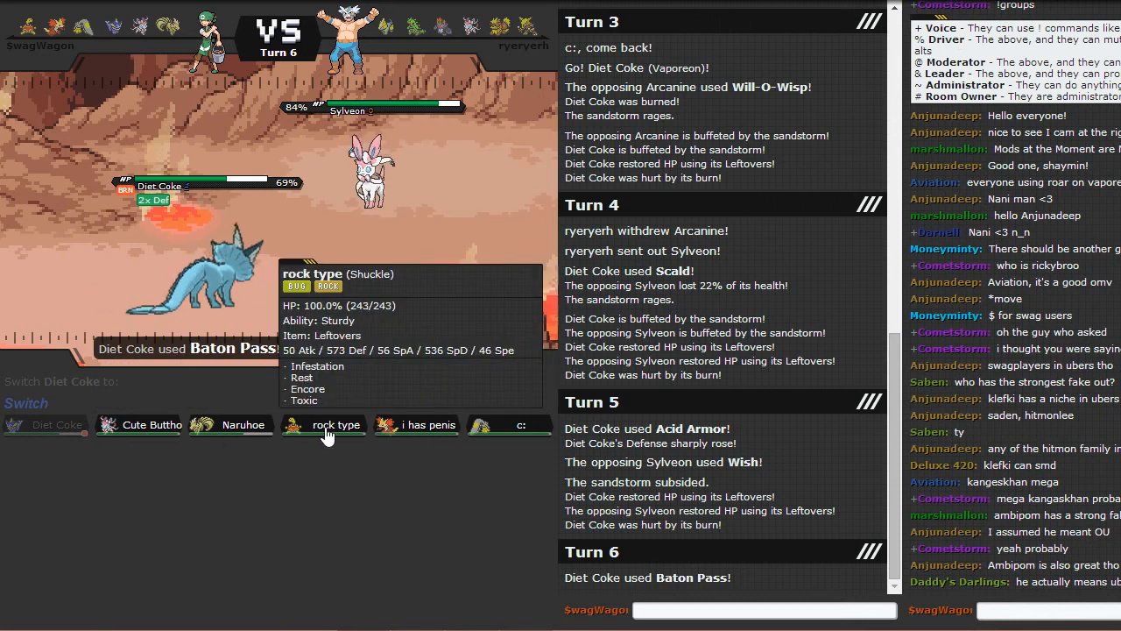
mouse_move(490, 426)
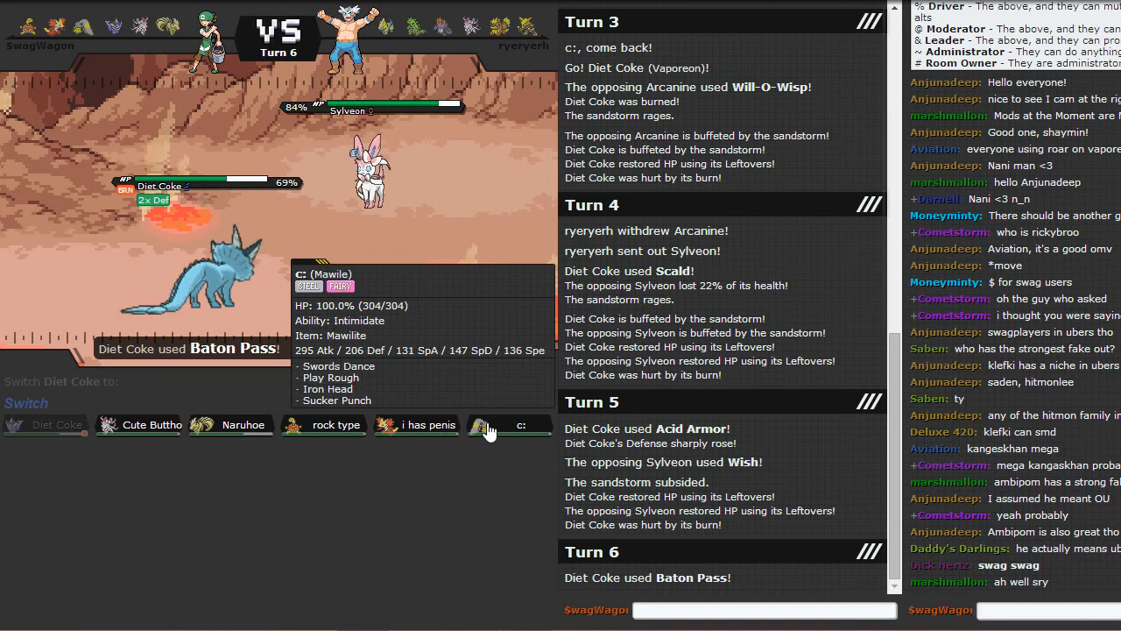
Step: Send Mawile in to receive the passed boost and skip through the turn animations
click(511, 426)
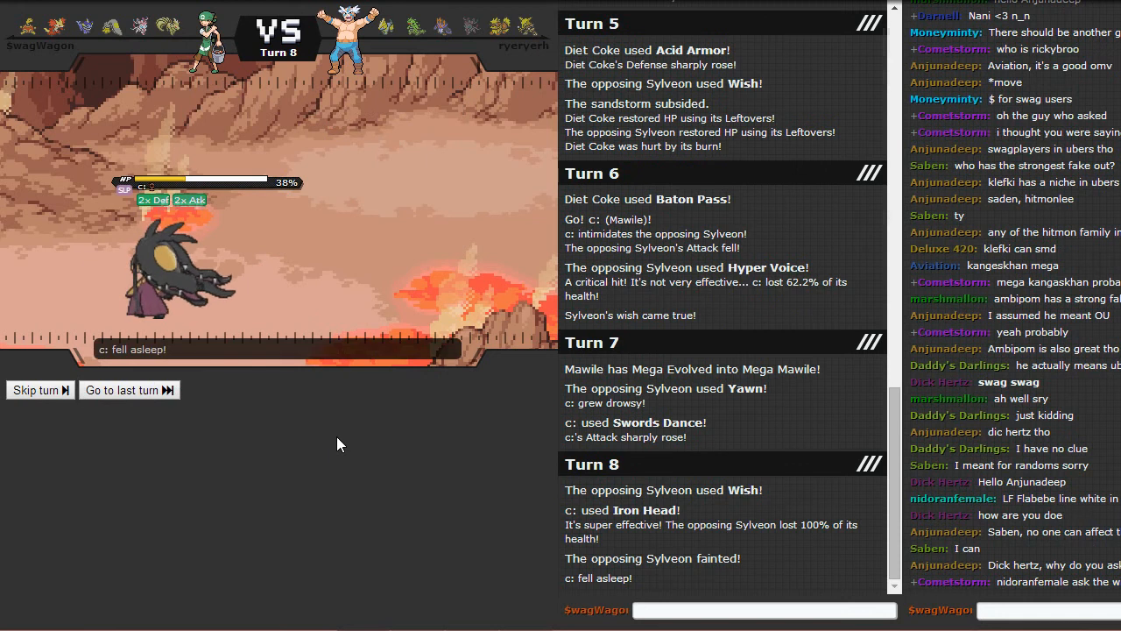
click(35, 389)
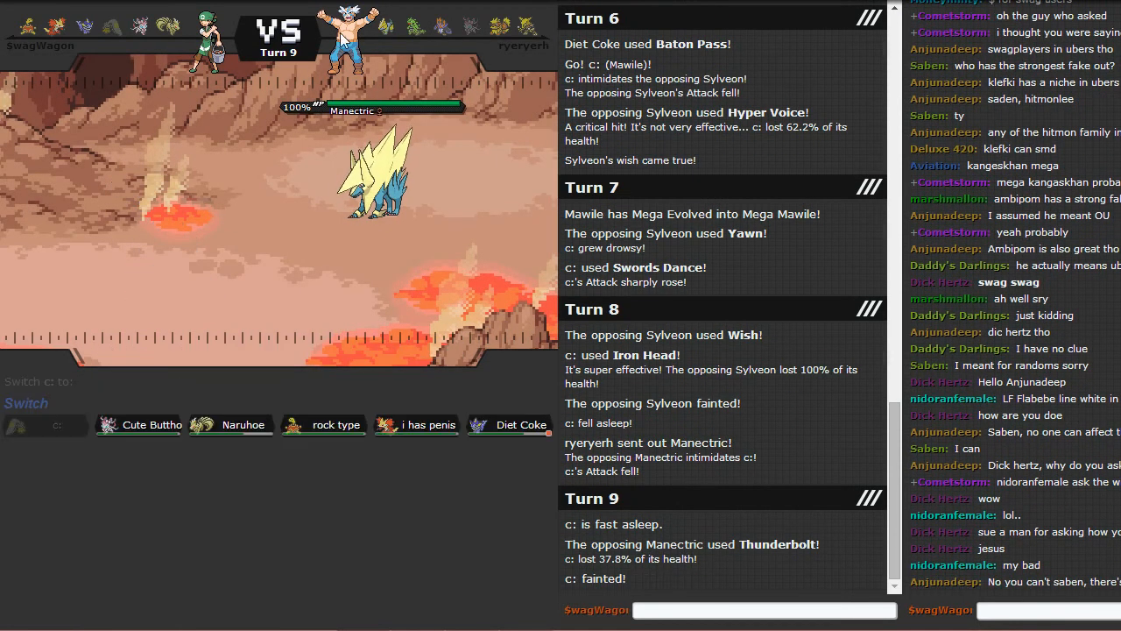
mouse_move(512, 426)
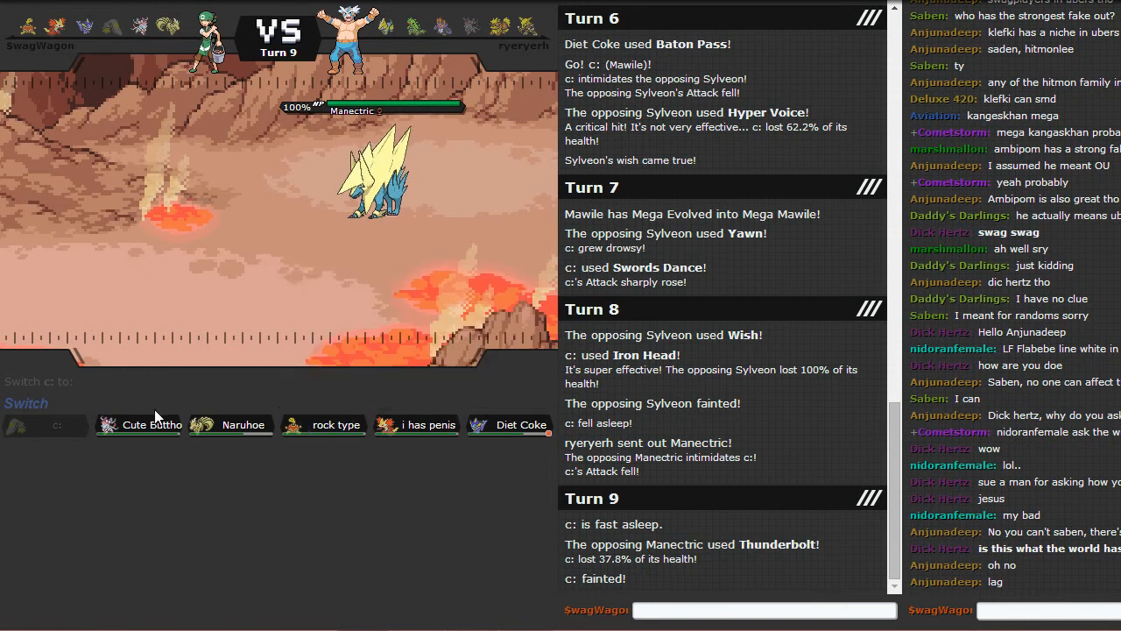
mouse_move(147, 430)
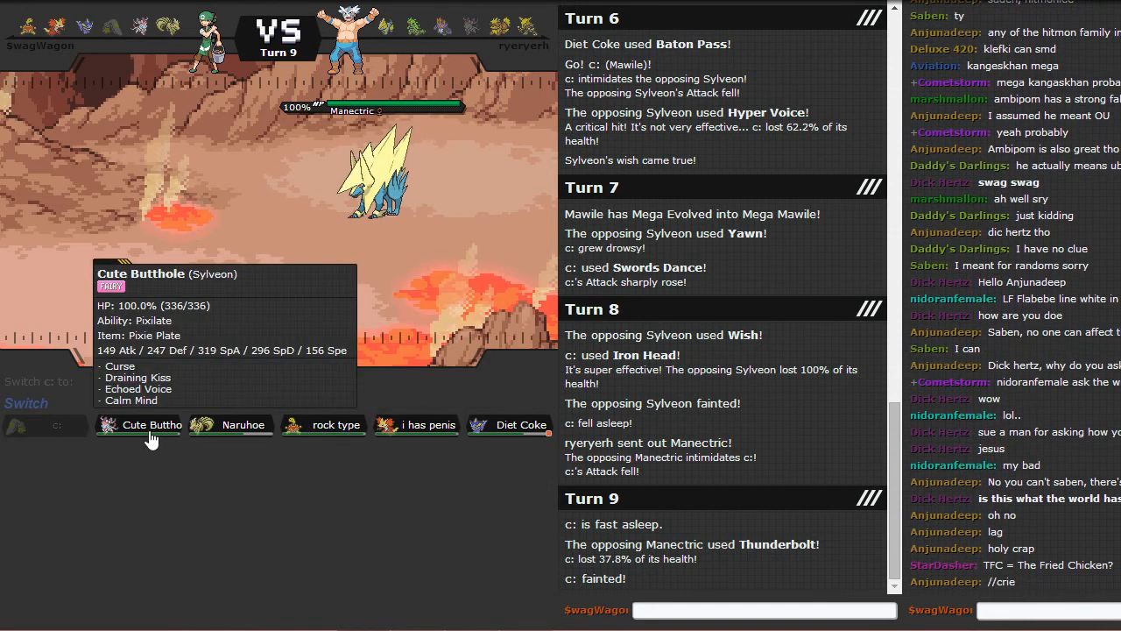
Step: Send in Sylveon for fainted Mawile, use Curse, then Calm Mind against Empoleon
click(137, 425)
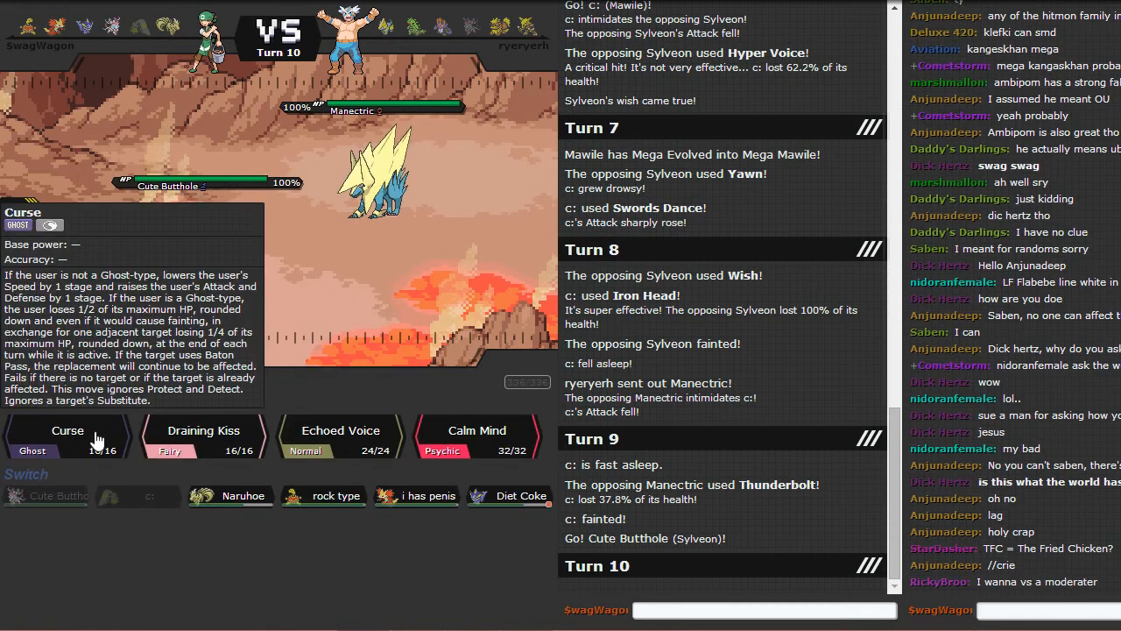
scroll(down, 3)
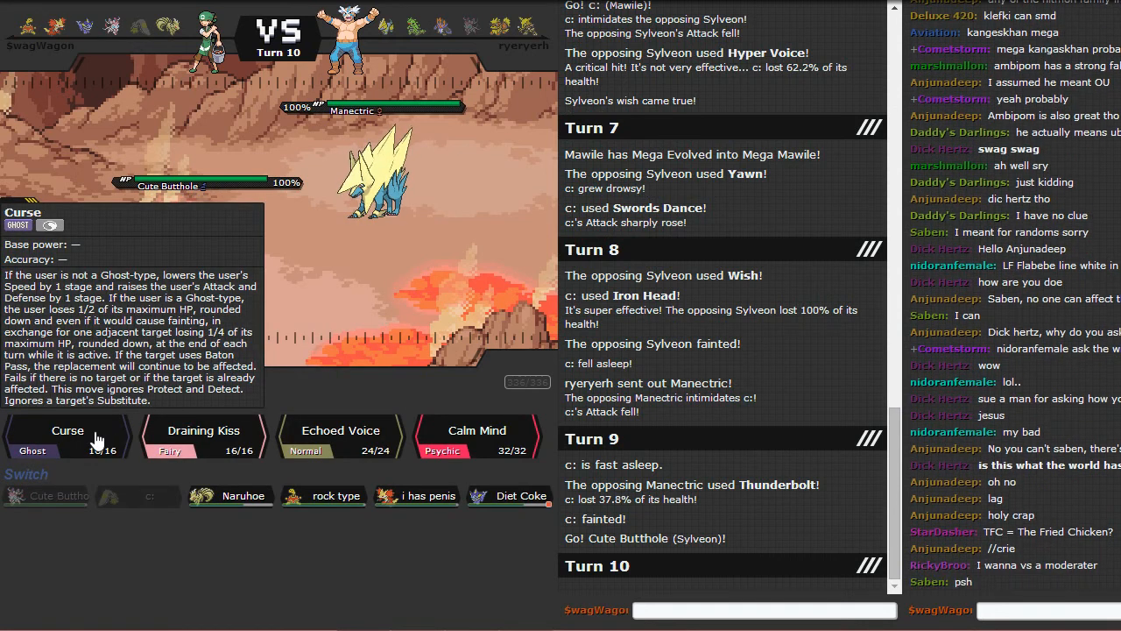
click(66, 434)
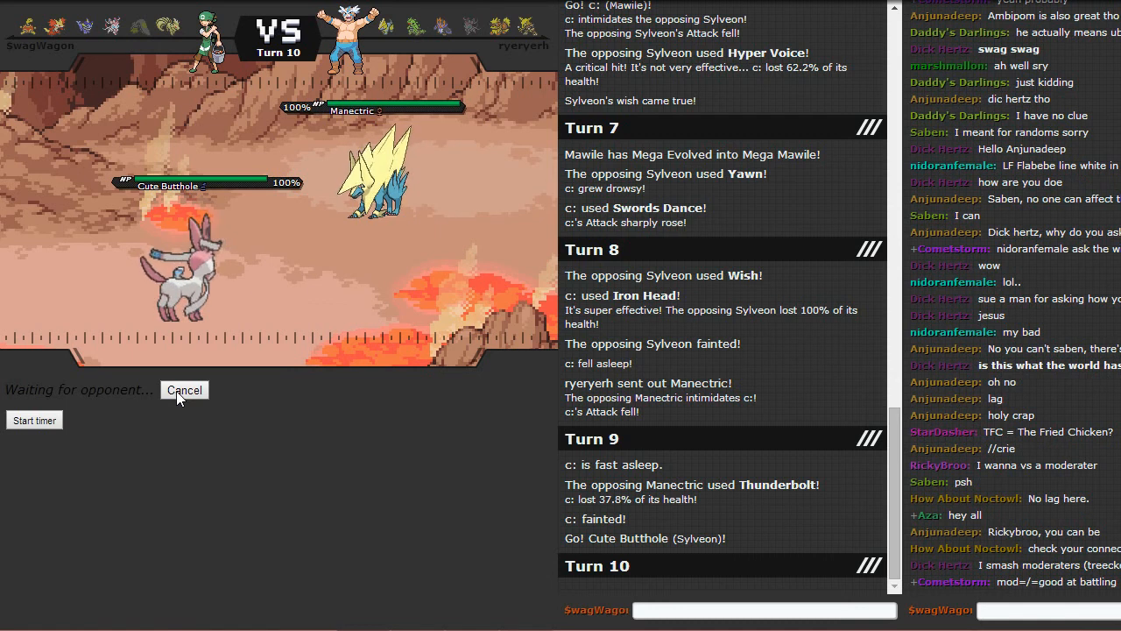
click(184, 389)
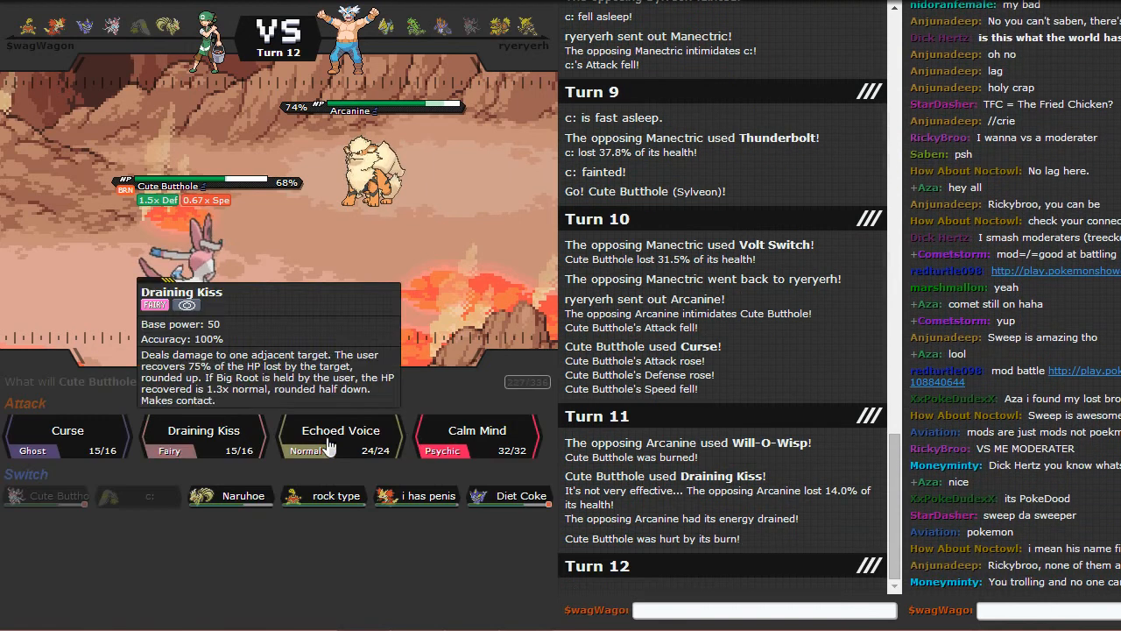
mouse_move(476, 435)
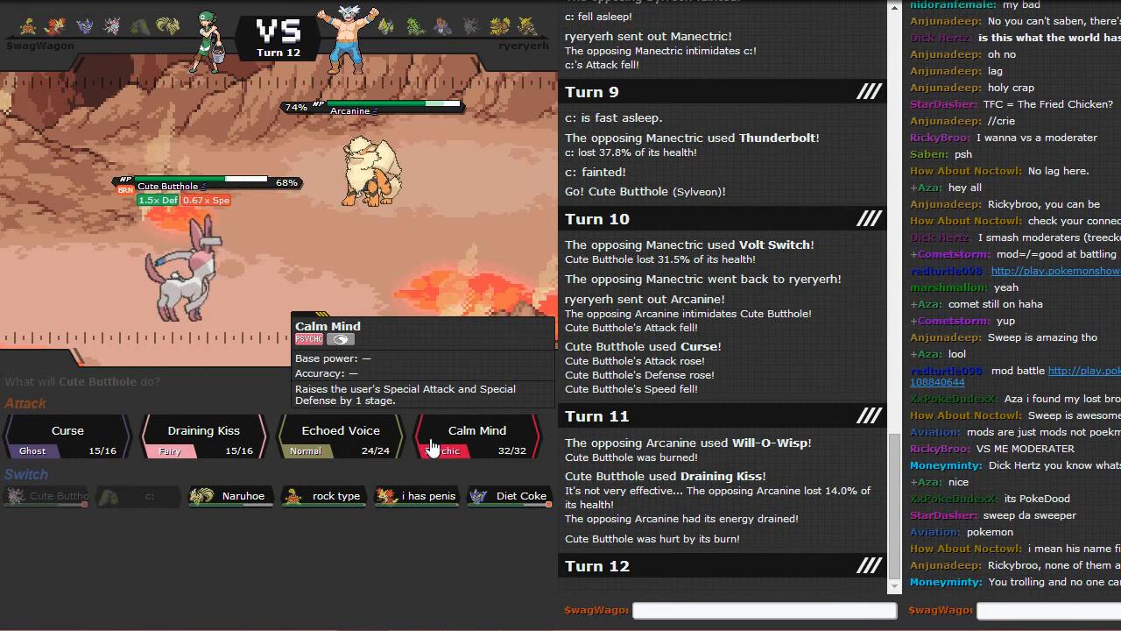
click(476, 431)
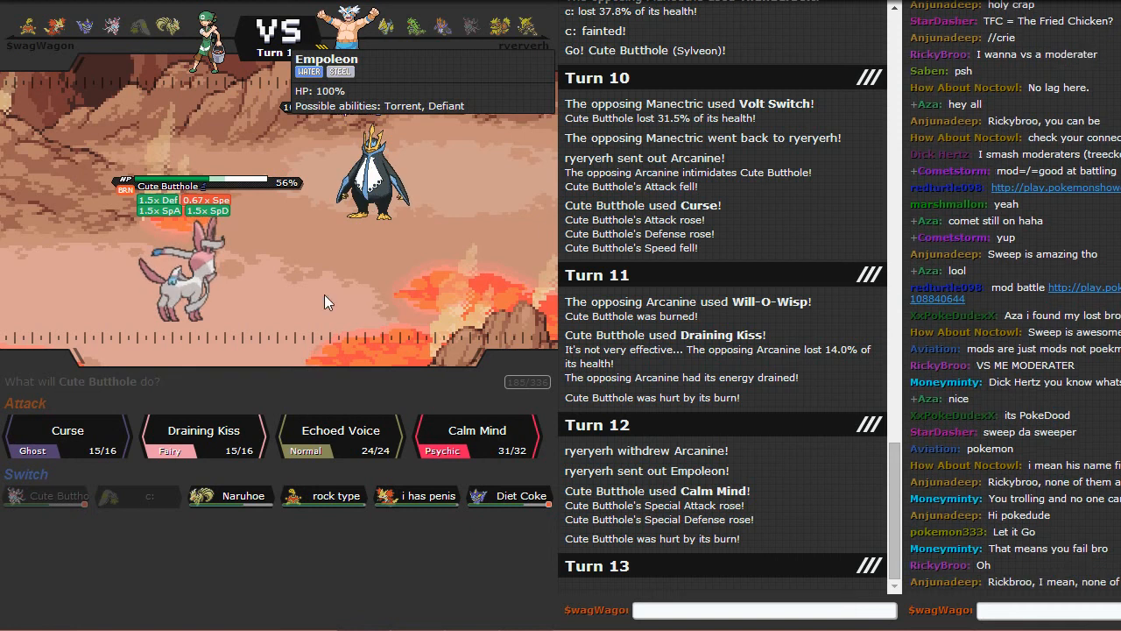
mouse_move(203, 431)
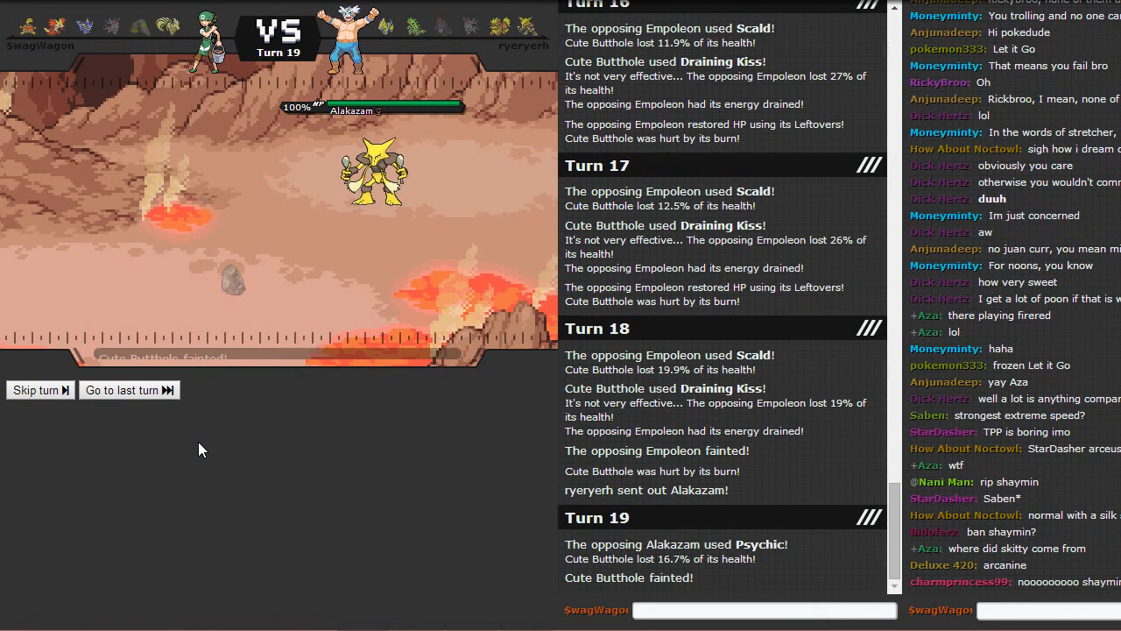
mouse_move(322, 426)
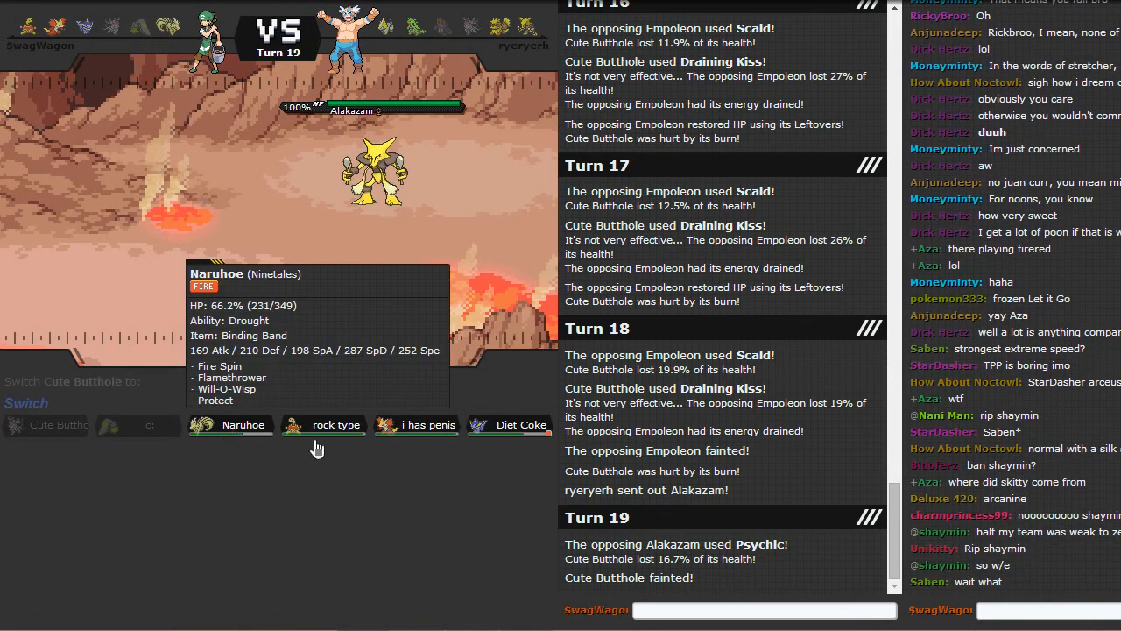
mouse_move(323, 426)
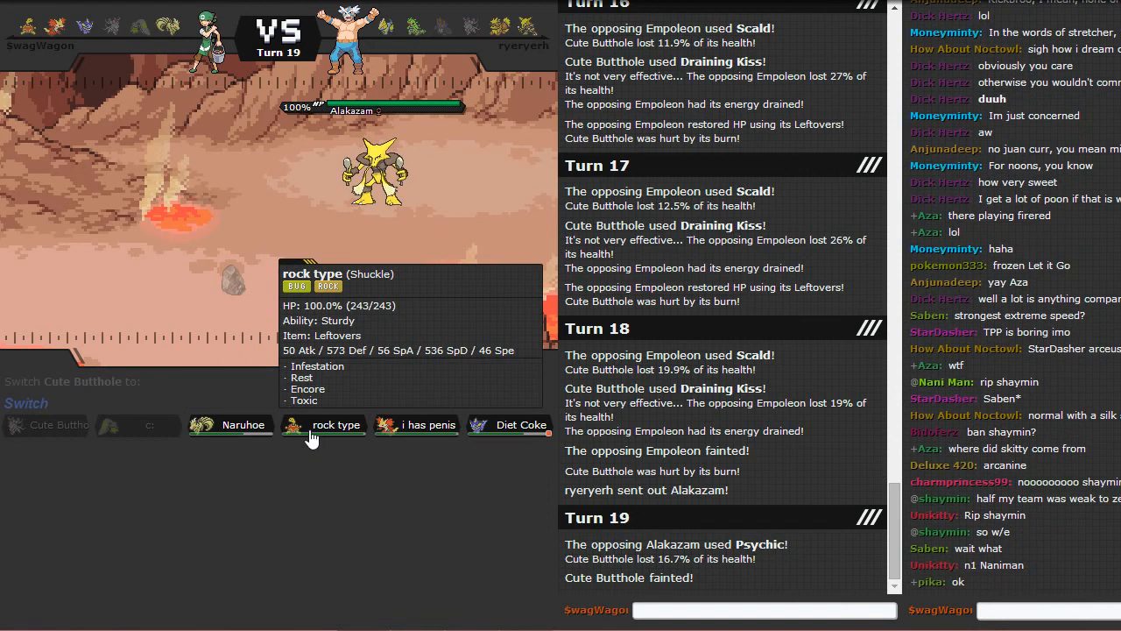
Step: Send Shuckle in for fainted Sylveon and use Infestation on Alakazam
click(336, 425)
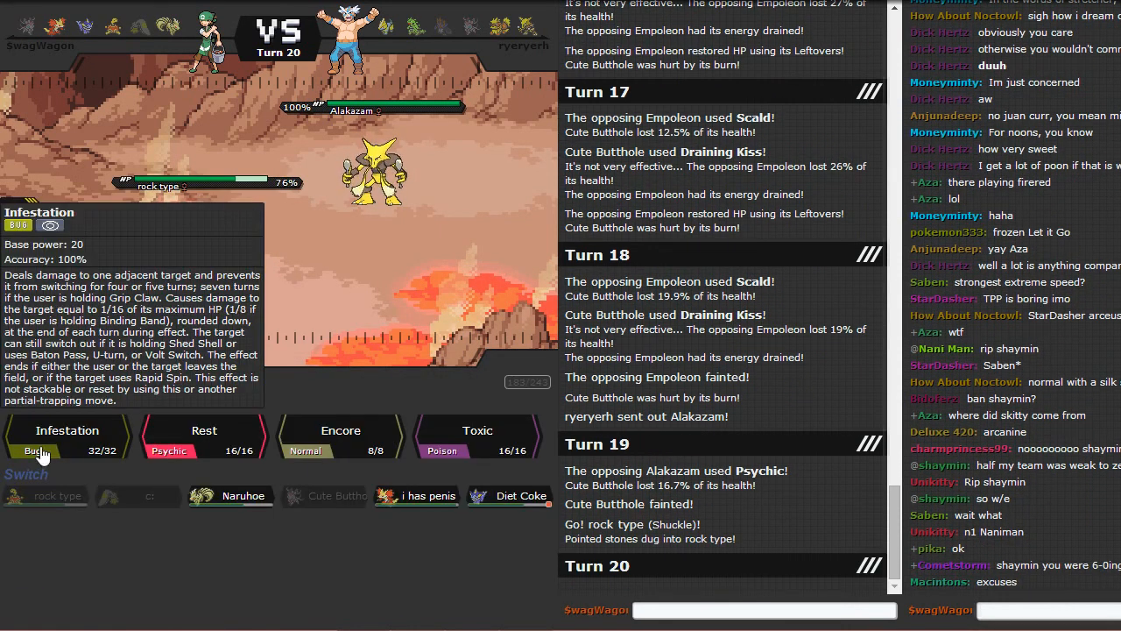
click(66, 431)
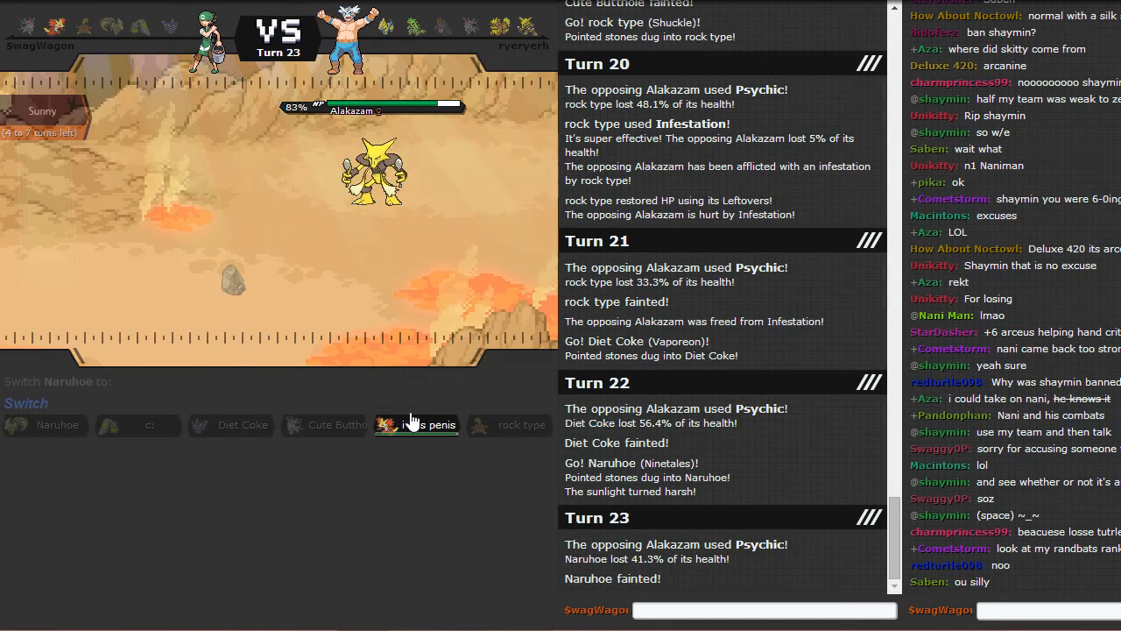
Step: Send Delphox in as the final replacement, then write 'gg' in the chat box
click(417, 425)
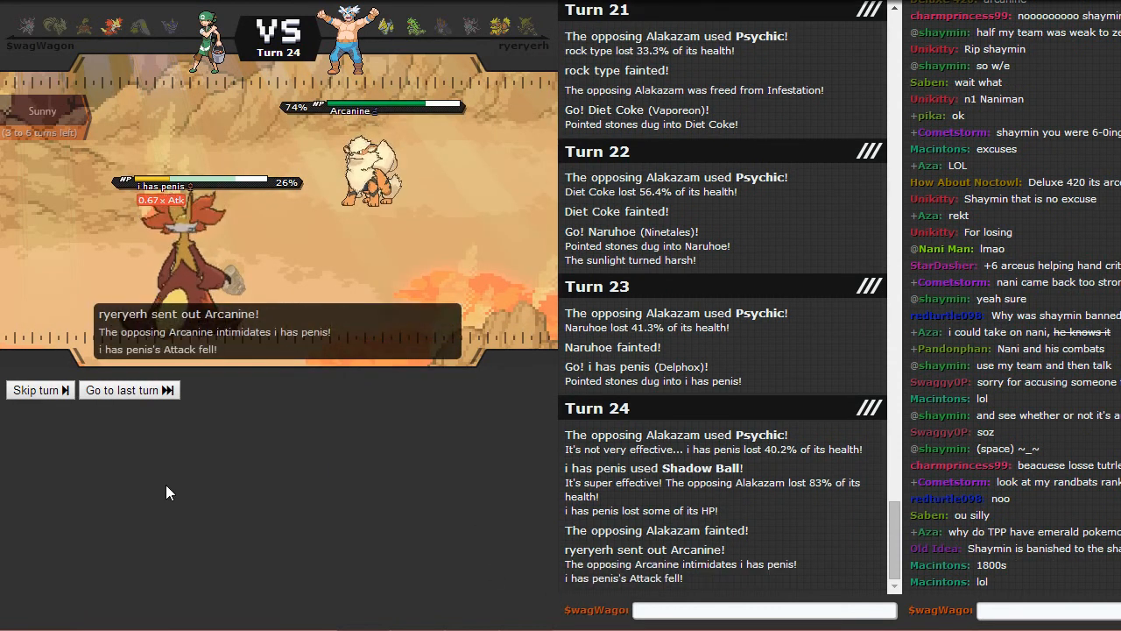
mouse_move(179, 455)
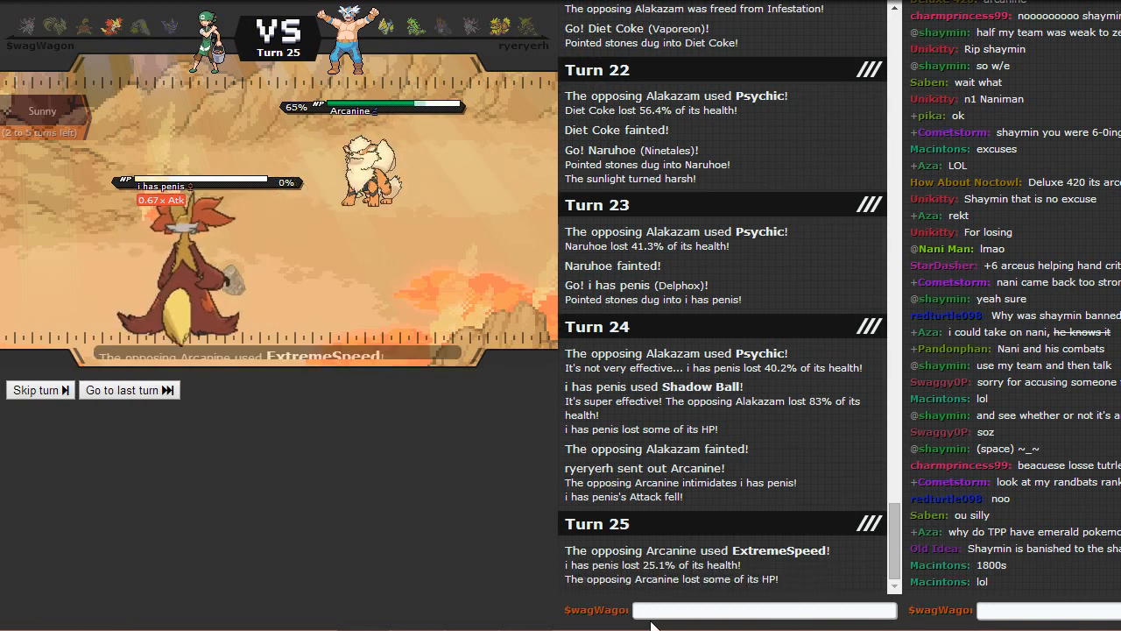
text(gg)
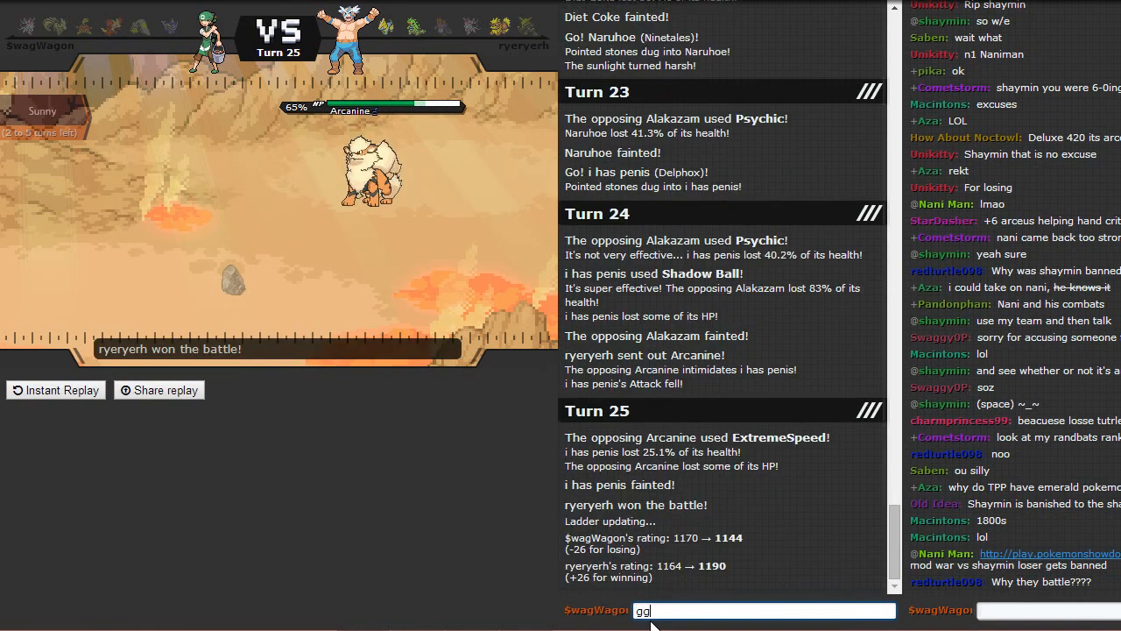
Step: Post the 'gg' message to the finished battle's chat
key(enter)
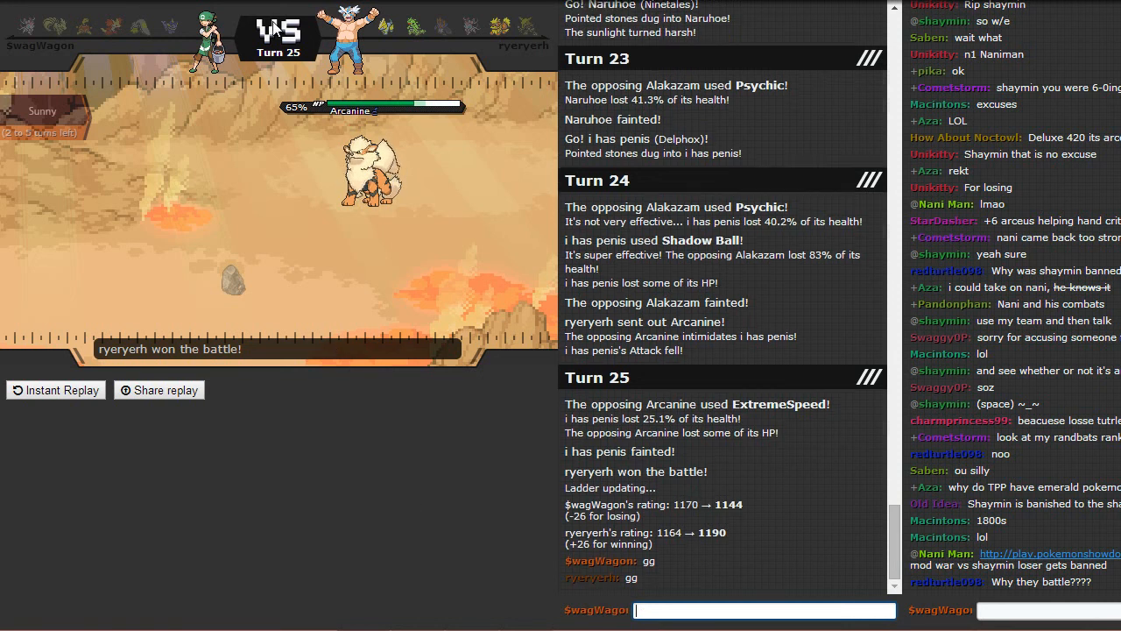
mouse_move(336, 336)
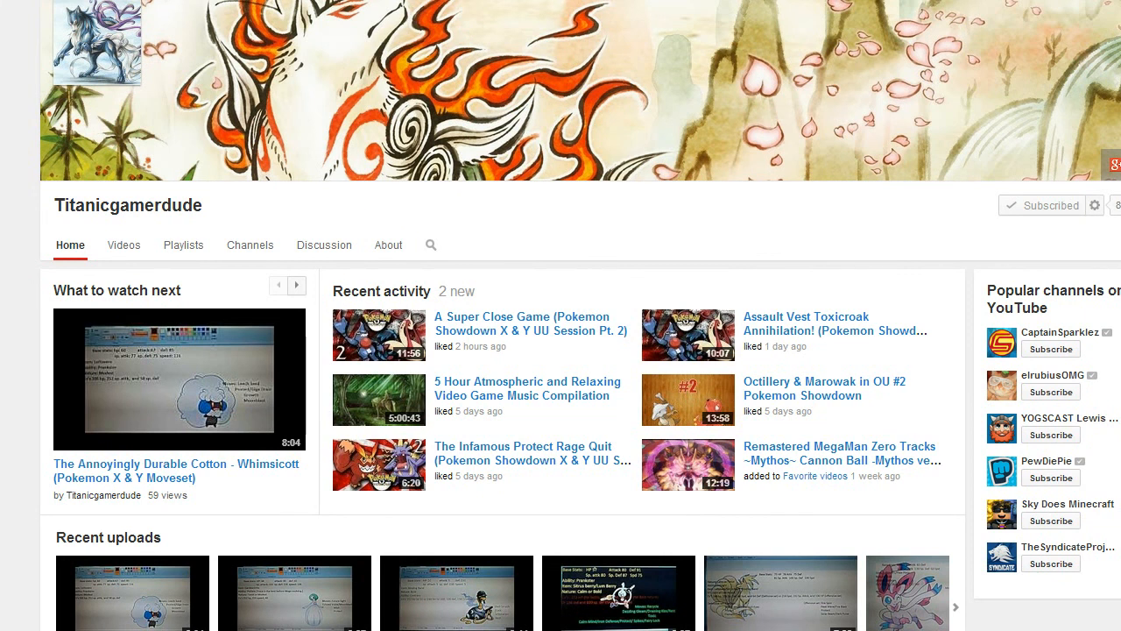
mouse_move(19, 43)
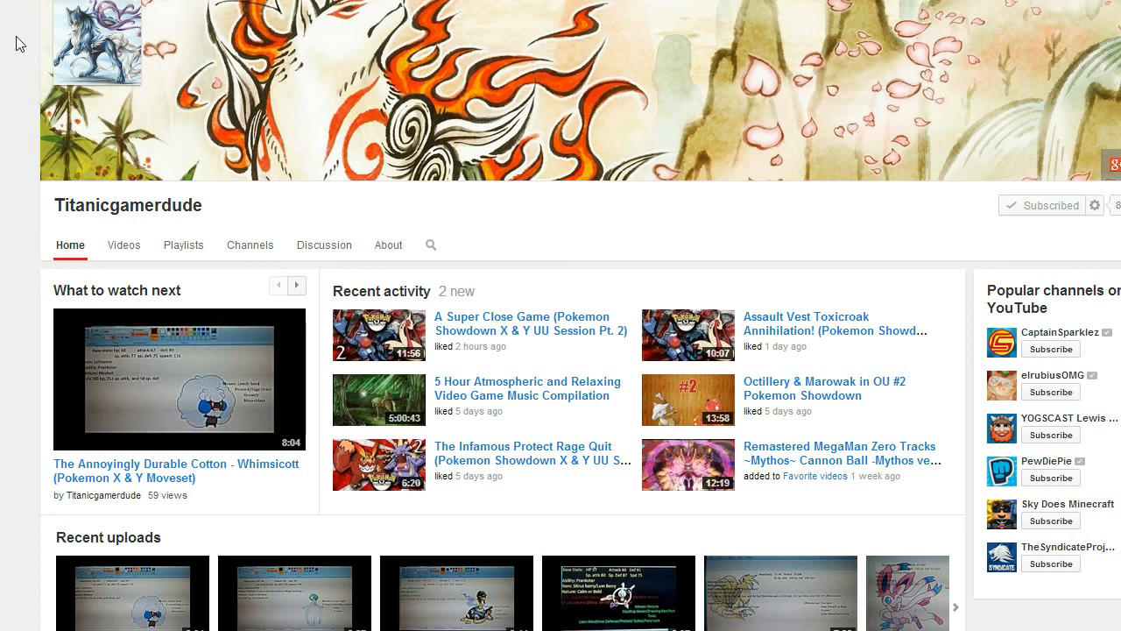
mouse_move(28, 609)
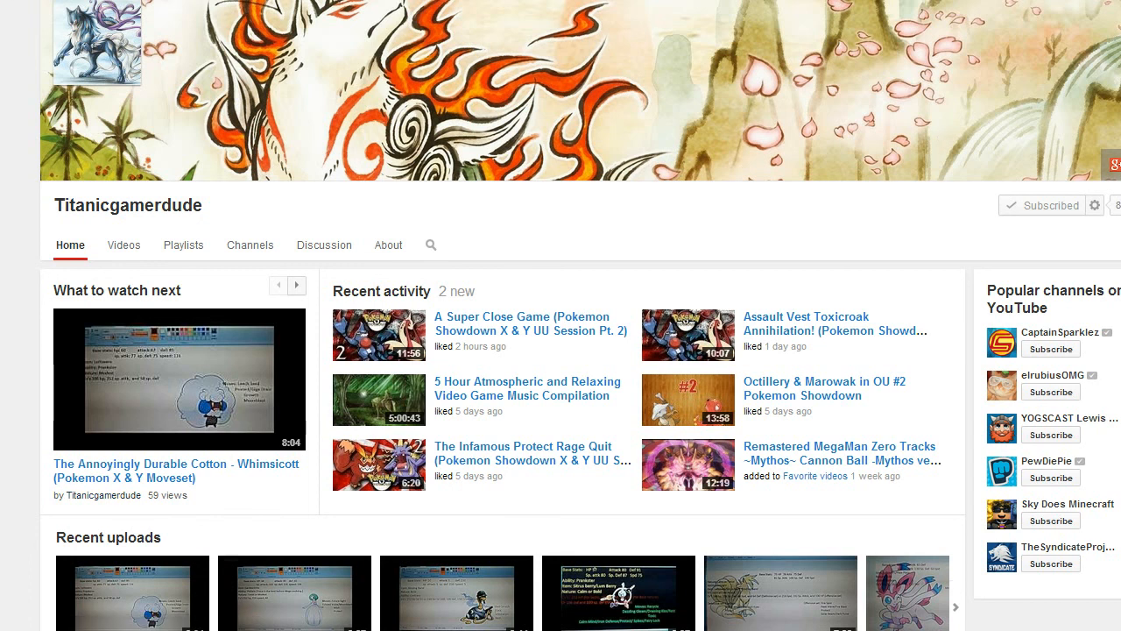
Step: Browse the Titanicgamerdude channel page and advance Recent uploads to older videos
scroll(down, 3)
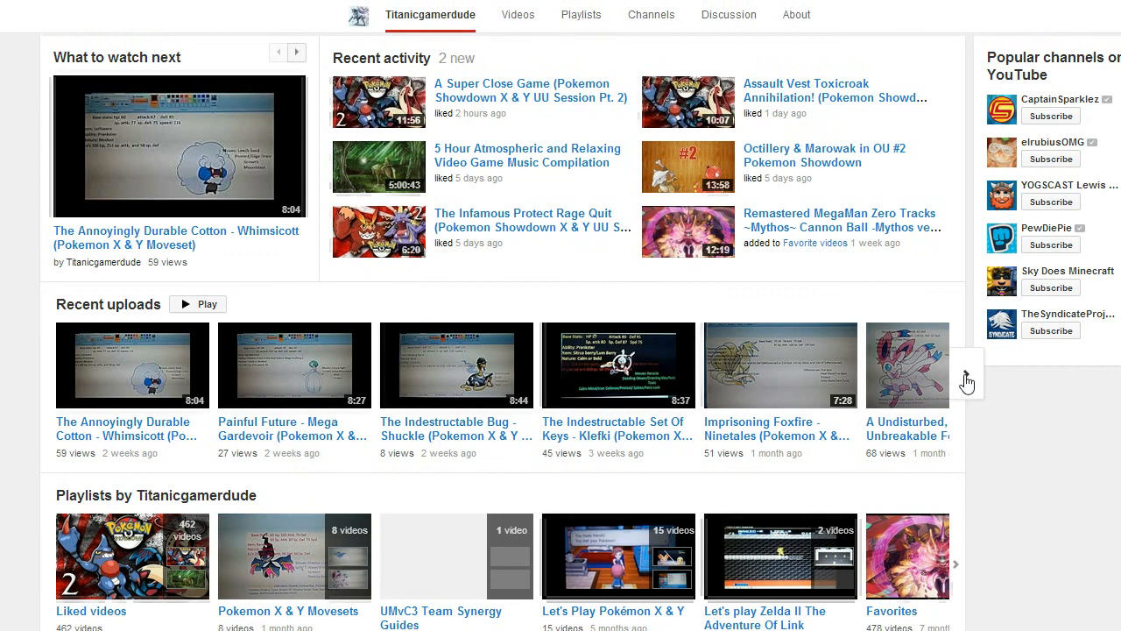
click(955, 378)
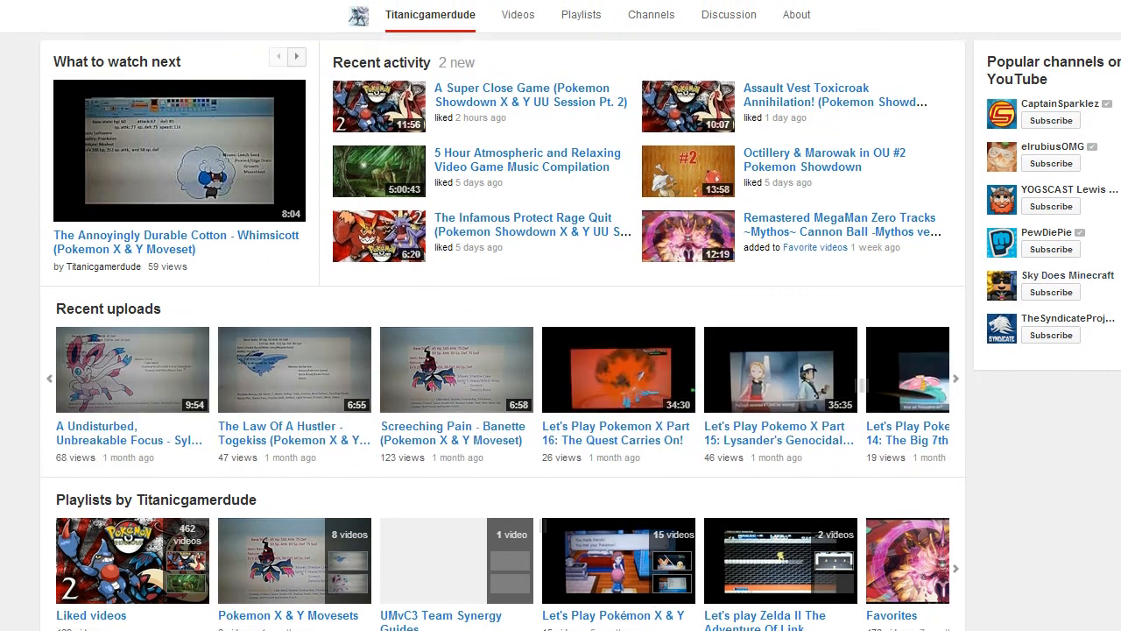